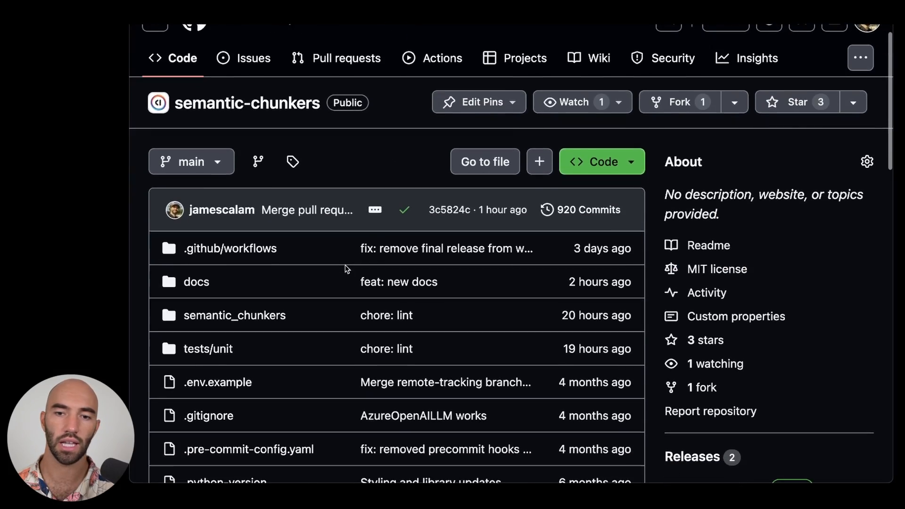
Open 01-video-chunking.ipynb from the semantic-chunkers repo's docs folder.
scroll(down, 3)
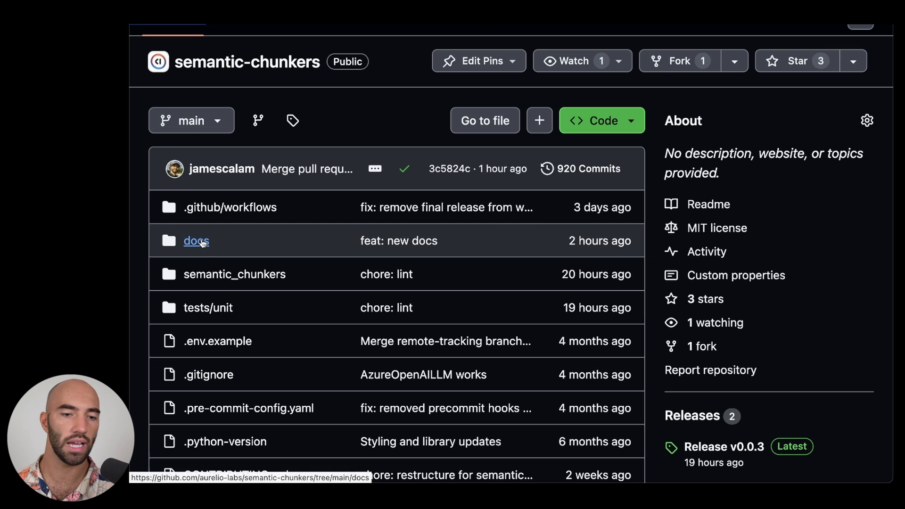
click(196, 240)
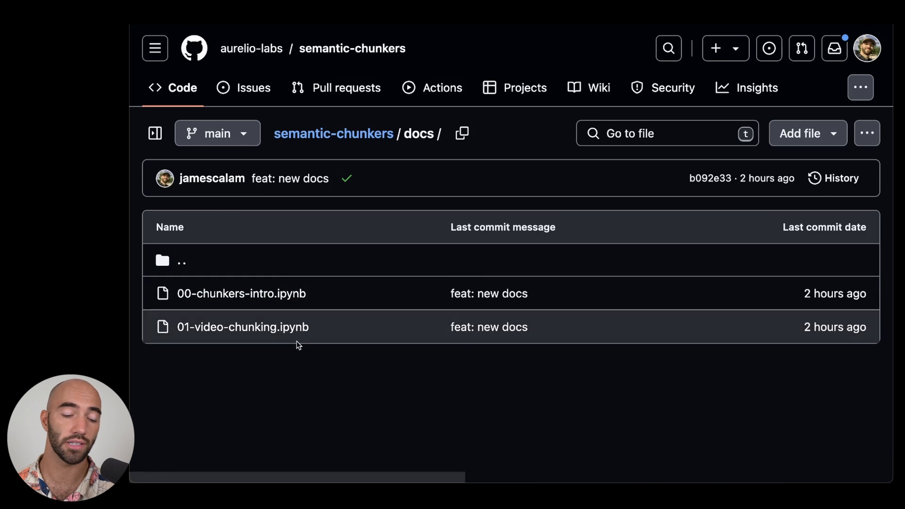
mouse_move(242, 327)
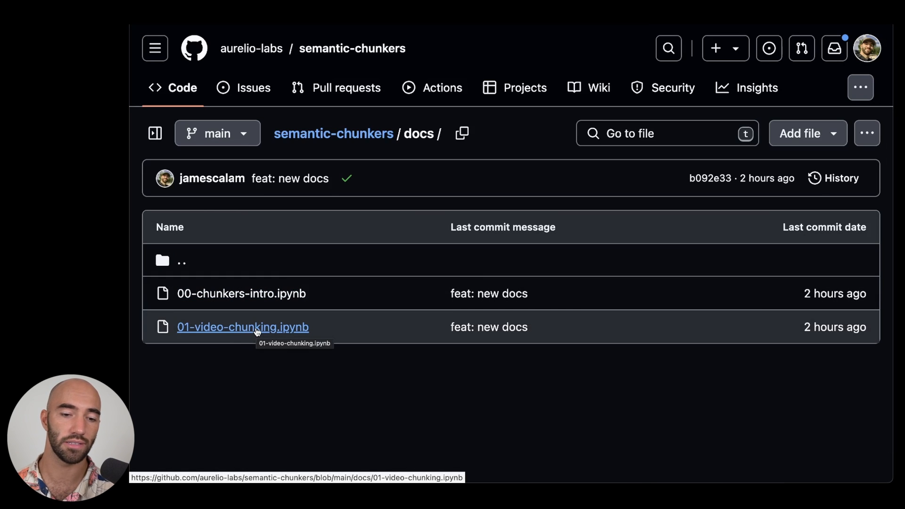
click(243, 328)
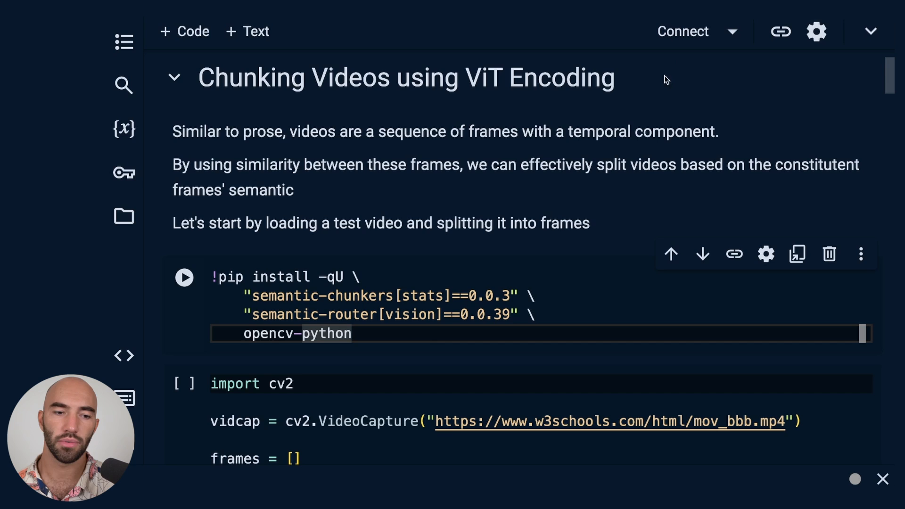
Run the pip install cell despite the authorship warning, then the next imports cell.
click(352, 332)
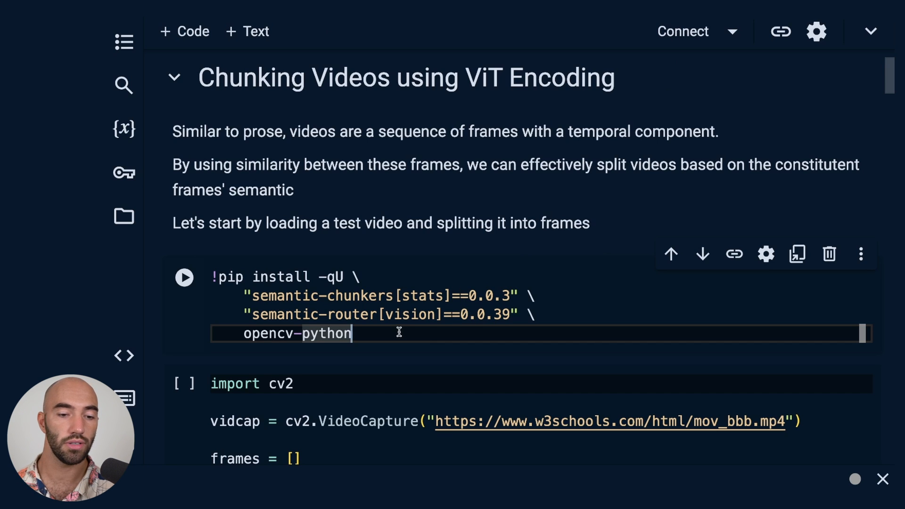
click(184, 277)
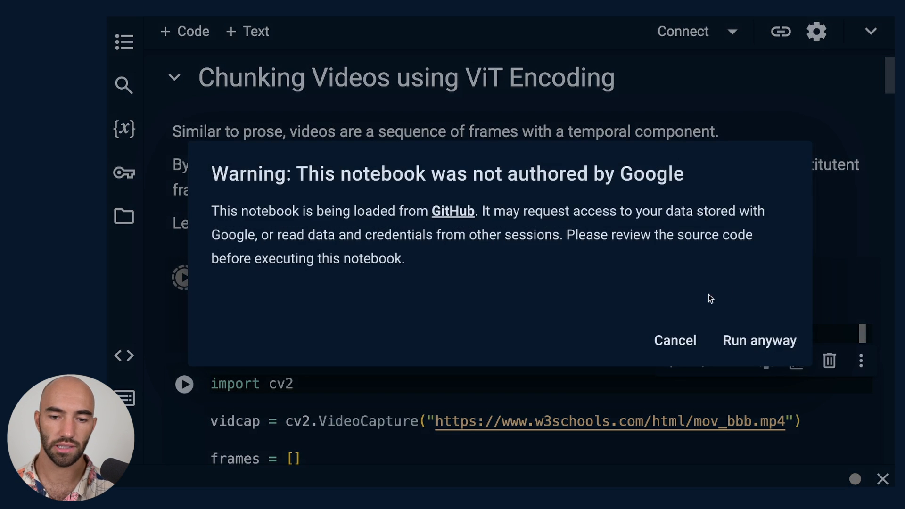
click(758, 340)
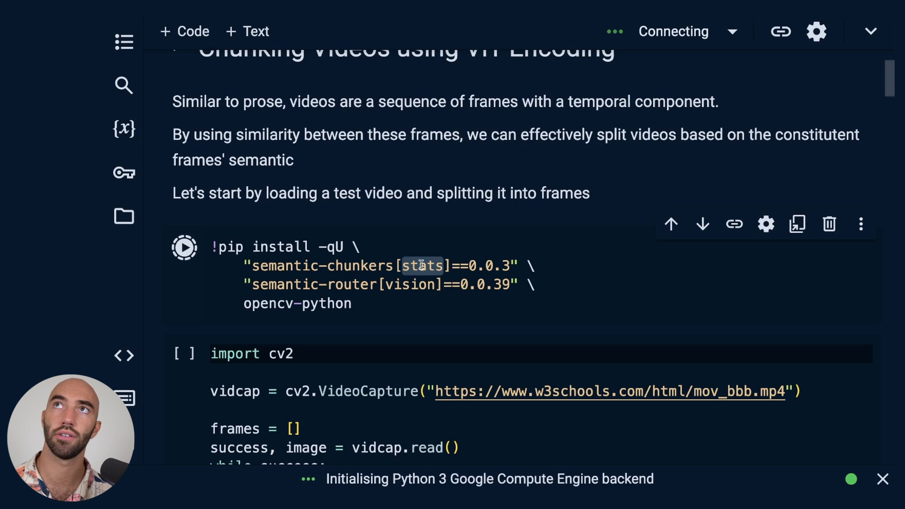
click(184, 246)
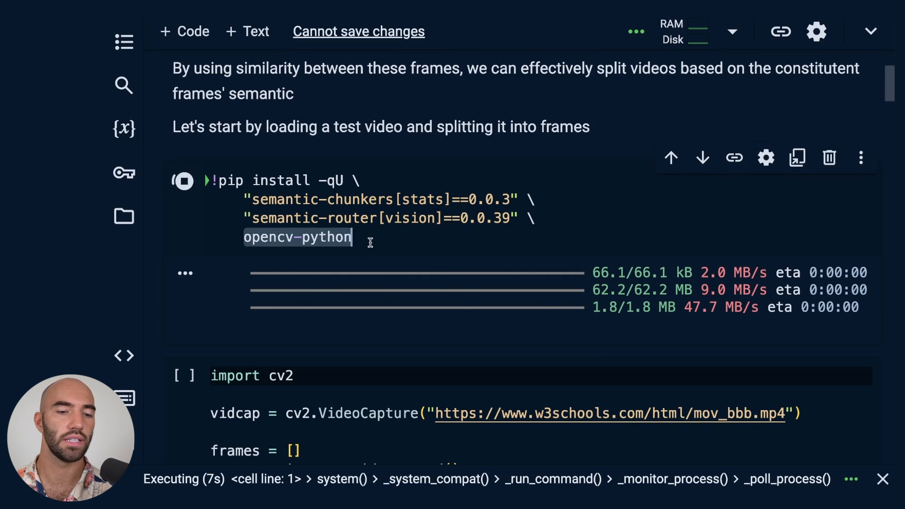
scroll(down, 3)
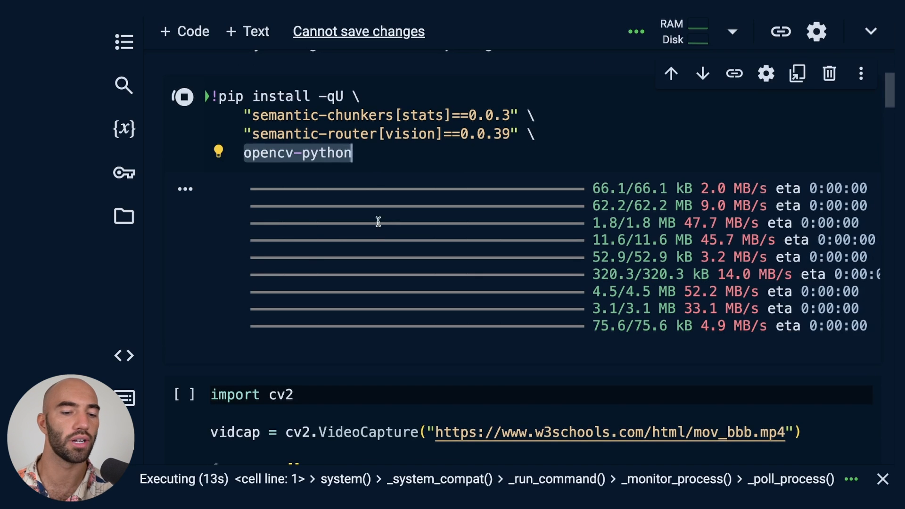
scroll(down, 3)
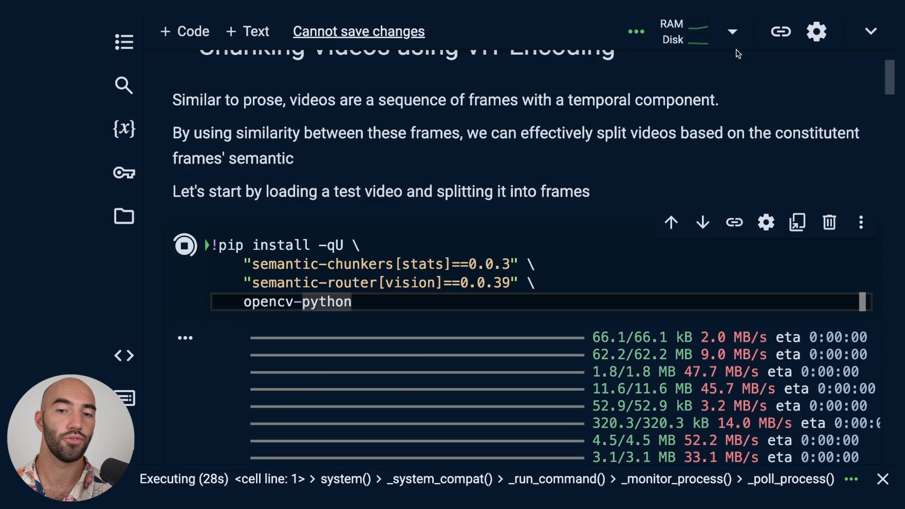
Change the runtime type, accepting the disconnect of the current session.
click(732, 31)
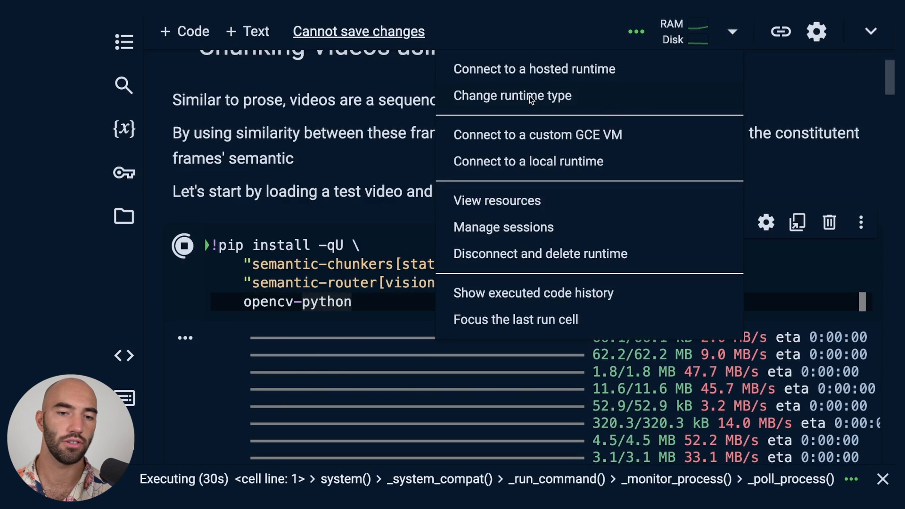
click(511, 96)
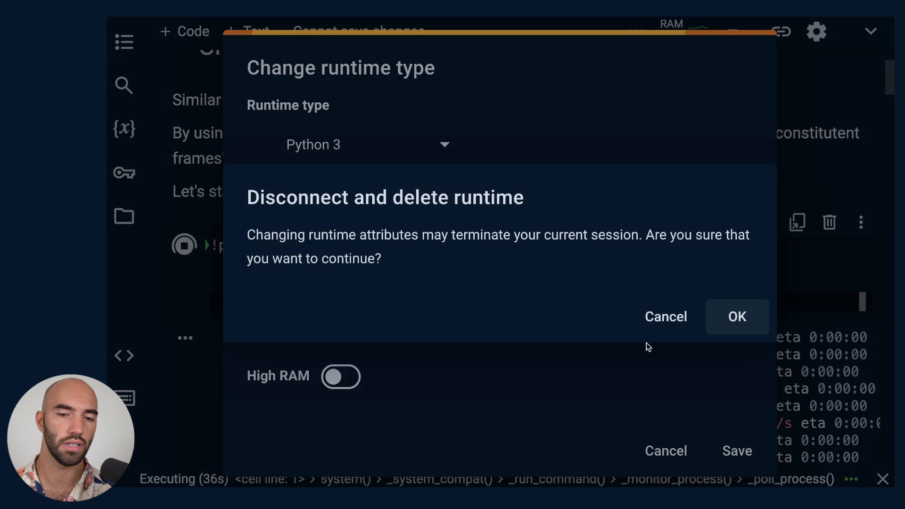
click(665, 317)
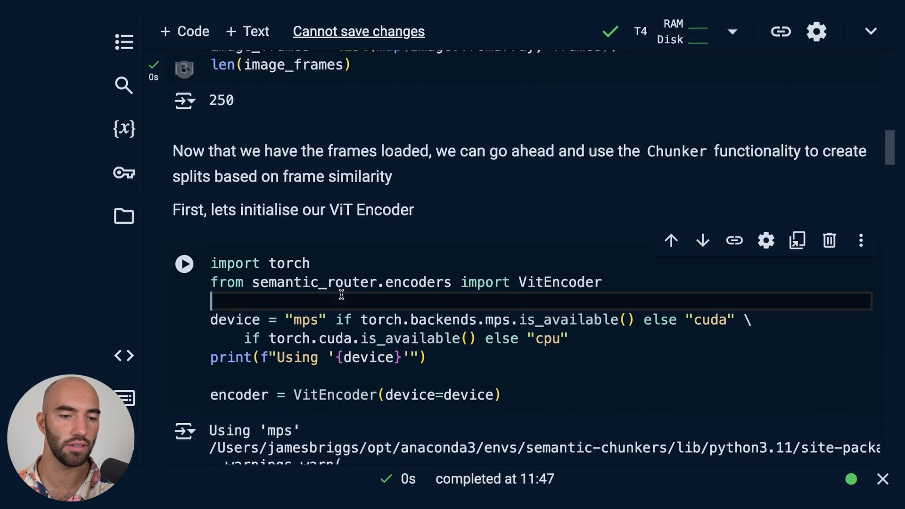
Run the ViT encoder cell so its weights download and it runs on the cuda device.
click(184, 264)
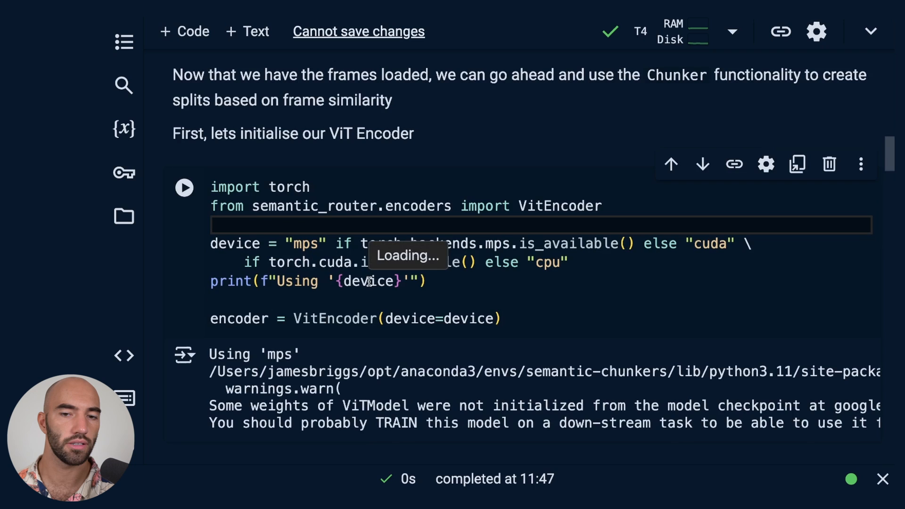
scroll(down, 3)
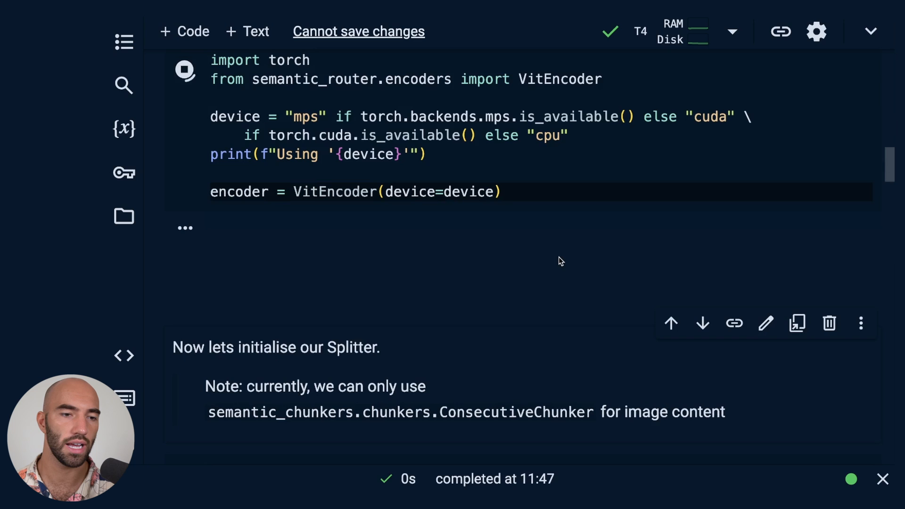
click(185, 68)
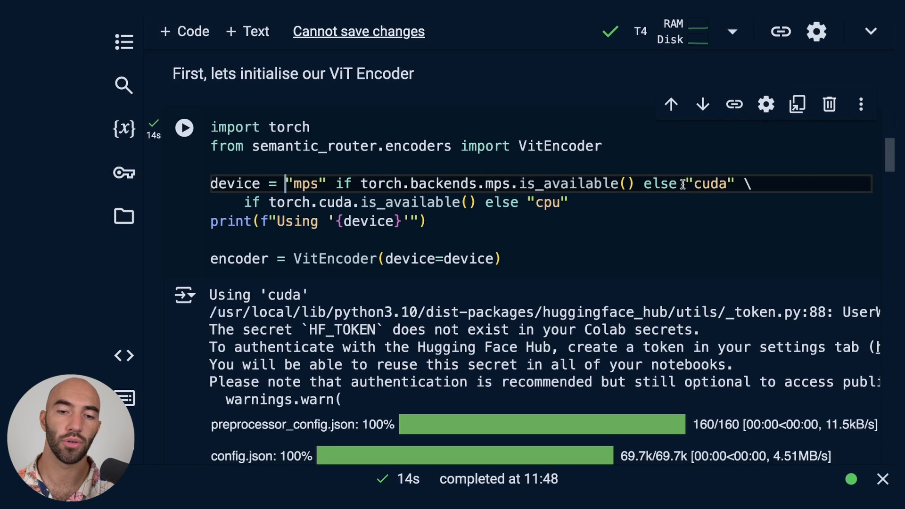
double_click(709, 183)
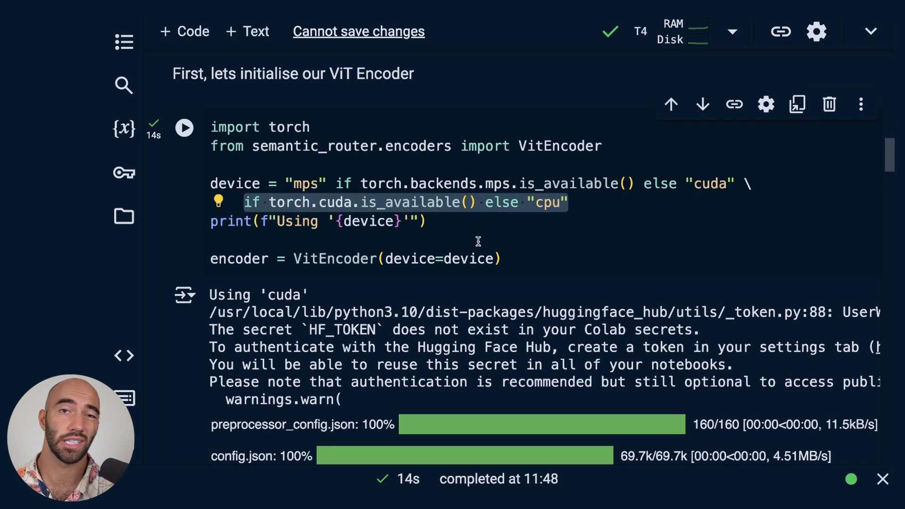
scroll(down, 3)
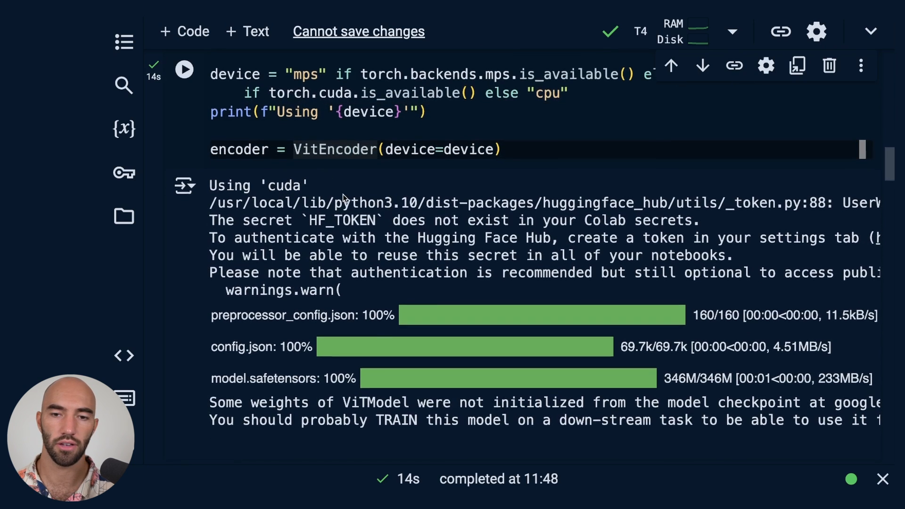
scroll(down, 3)
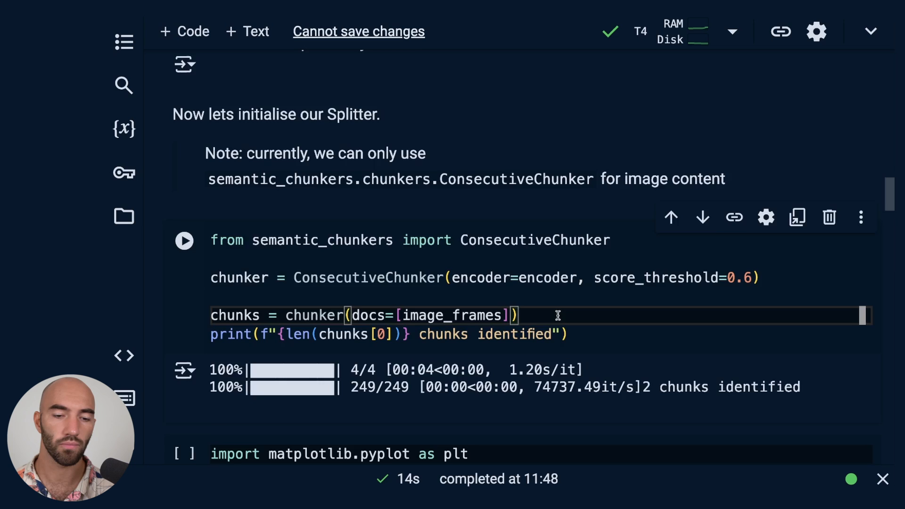
Run ConsecutiveChunker at score_threshold 0.6 giving 2 chunks, then plot first/middle/last frames per chunk.
scroll(down, 3)
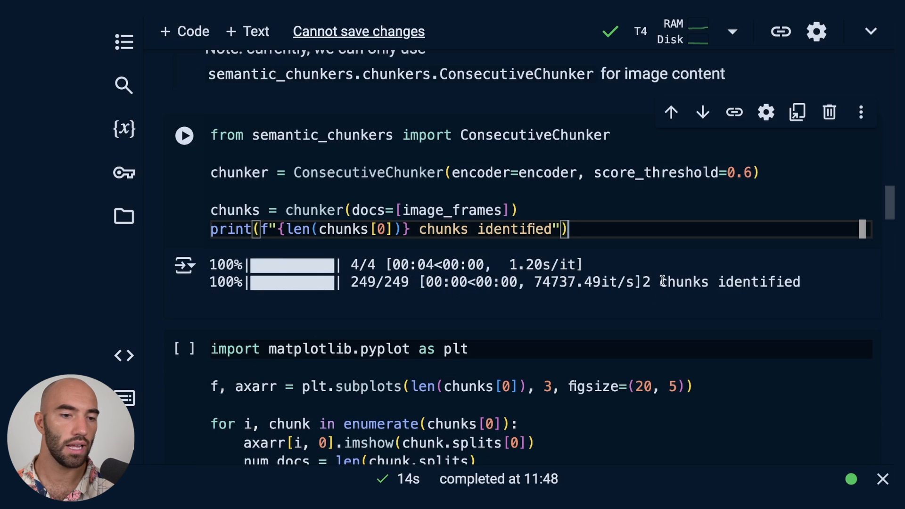
click(184, 135)
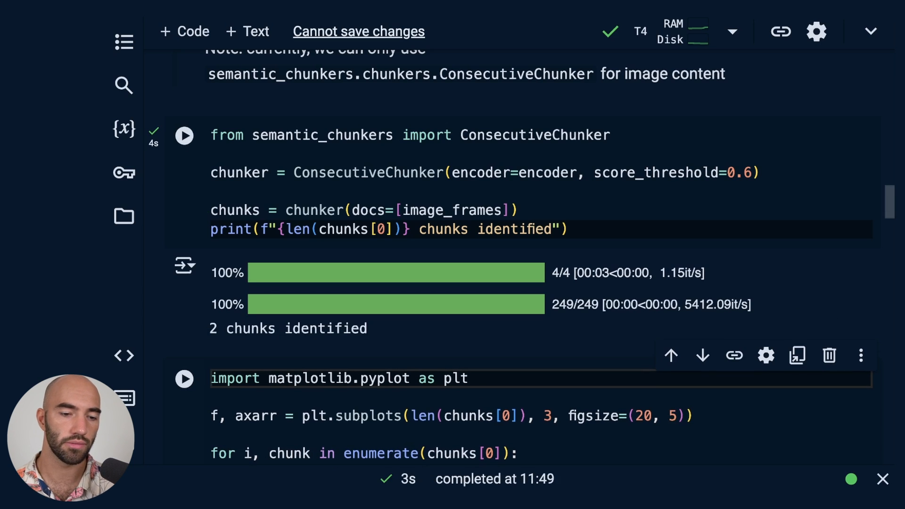
scroll(down, 3)
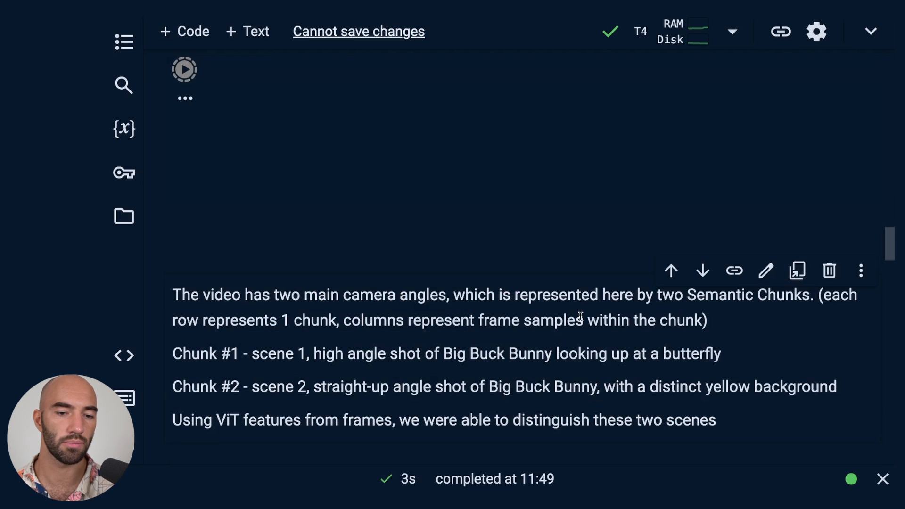
click(183, 91)
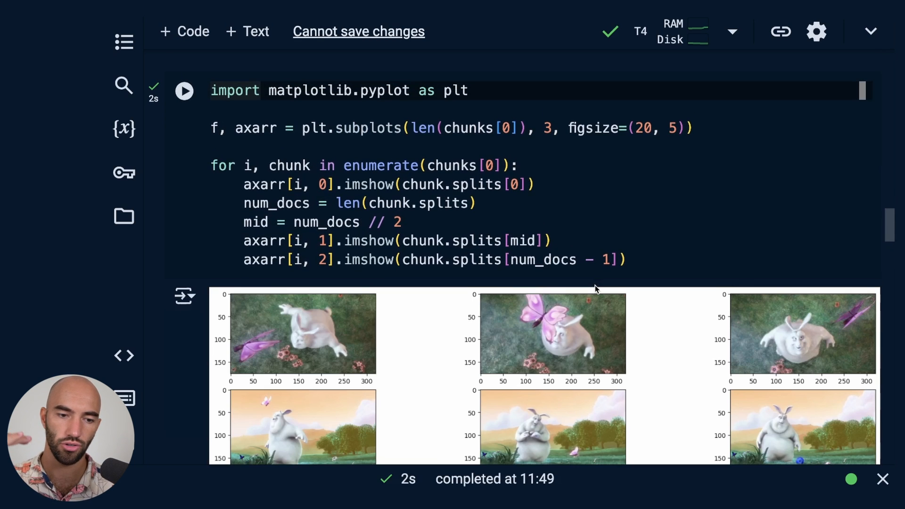
scroll(down, 3)
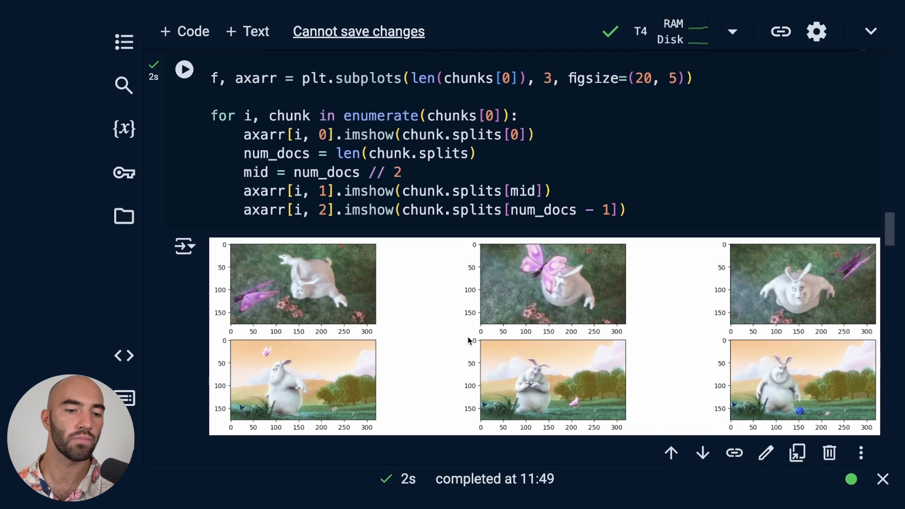
mouse_move(341, 289)
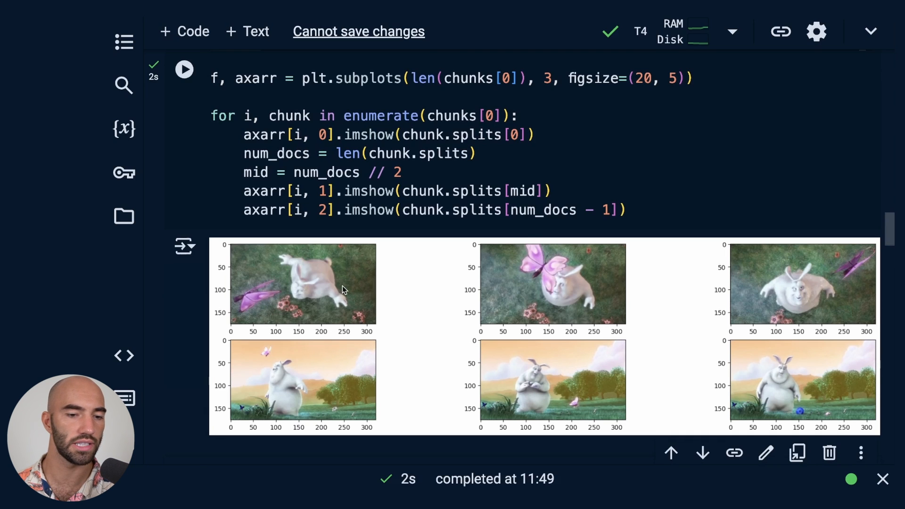
scroll(down, 3)
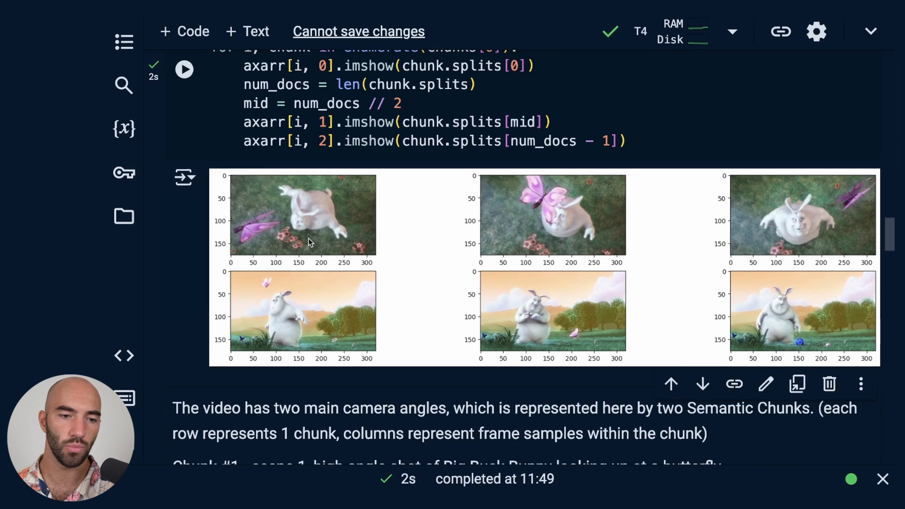
mouse_move(301, 225)
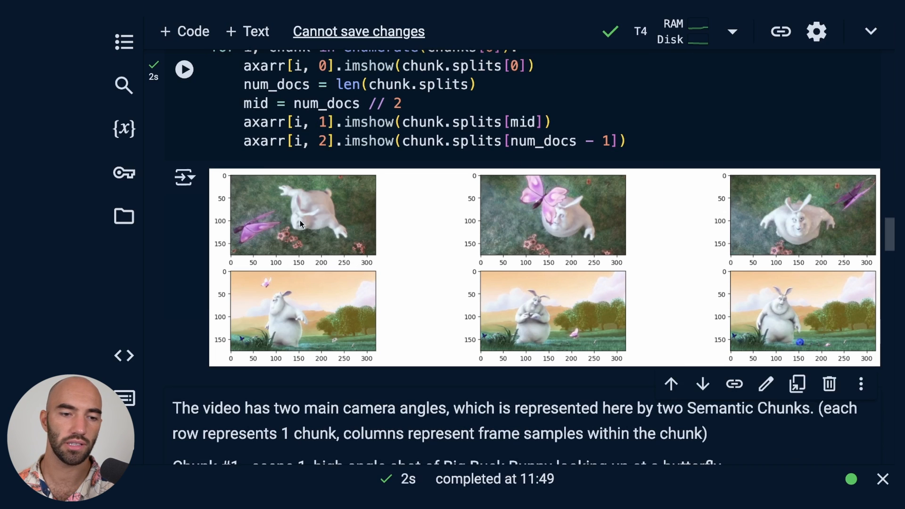
mouse_move(742, 215)
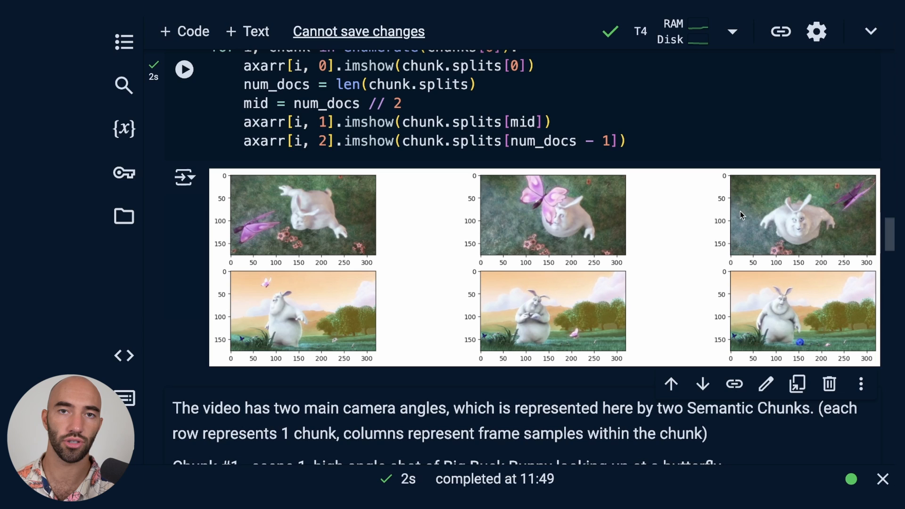
scroll(down, 3)
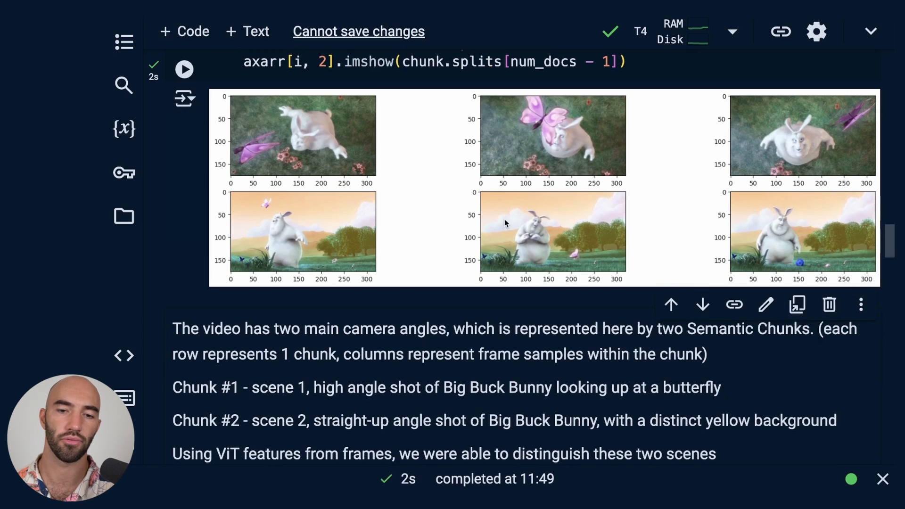
mouse_move(421, 295)
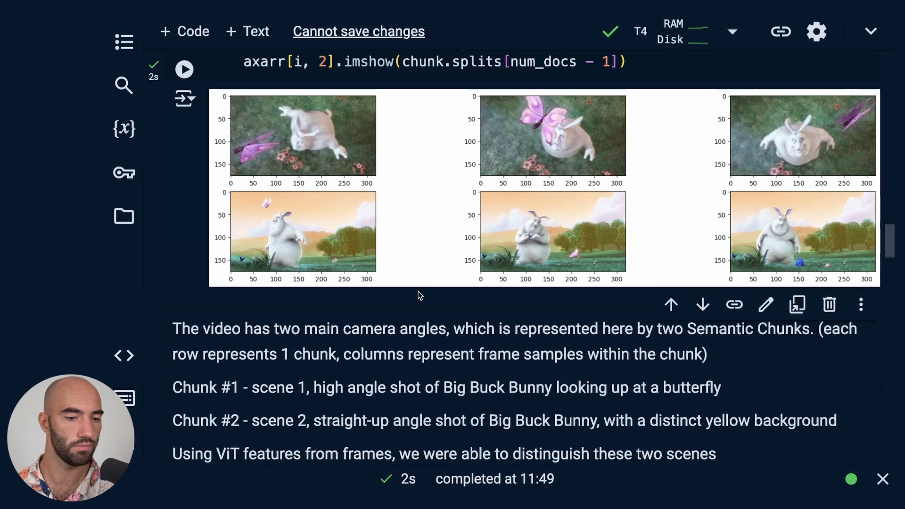
Rerun the chunker at a 0.8 threshold for 3 chunks and redraw the sample-frame grid.
scroll(down, 3)
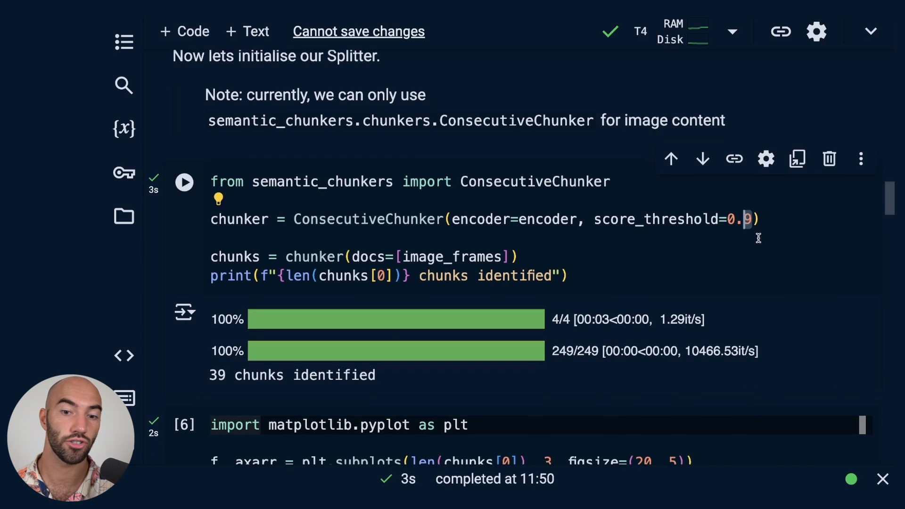
scroll(down, 3)
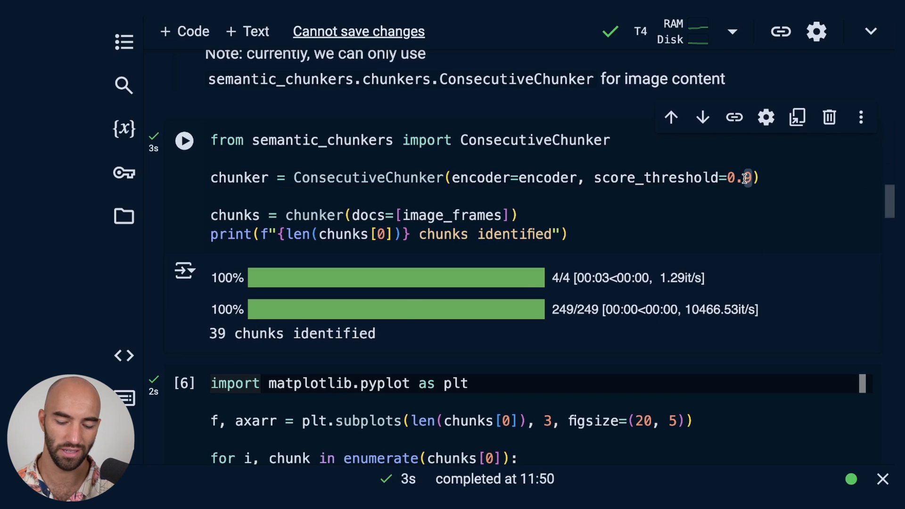
click(184, 140)
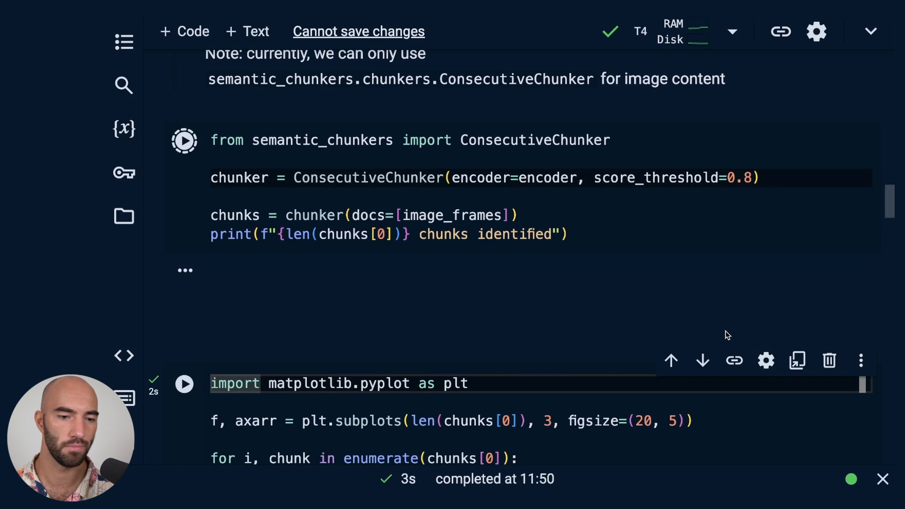
click(184, 140)
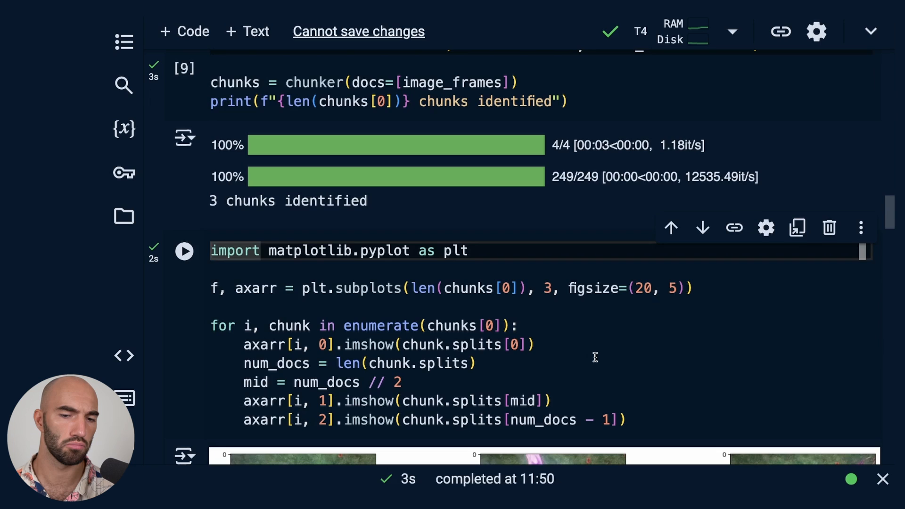
scroll(down, 3)
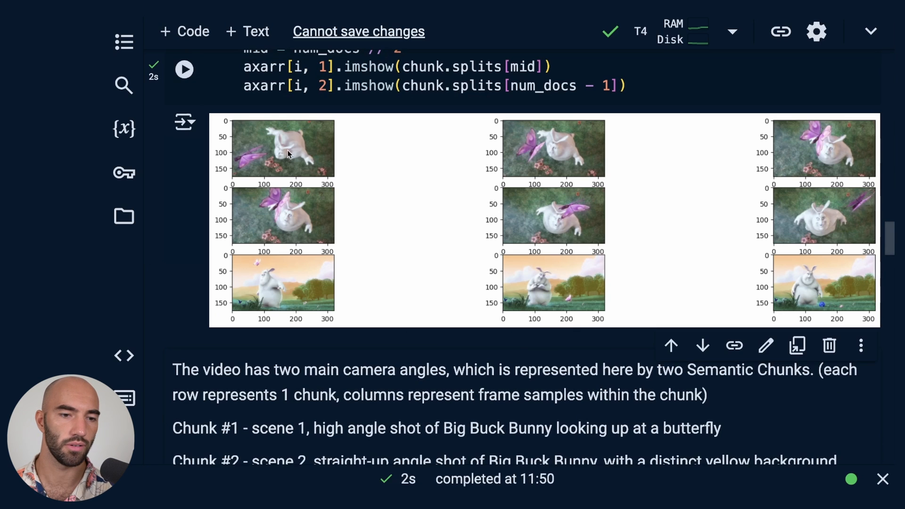
mouse_move(299, 156)
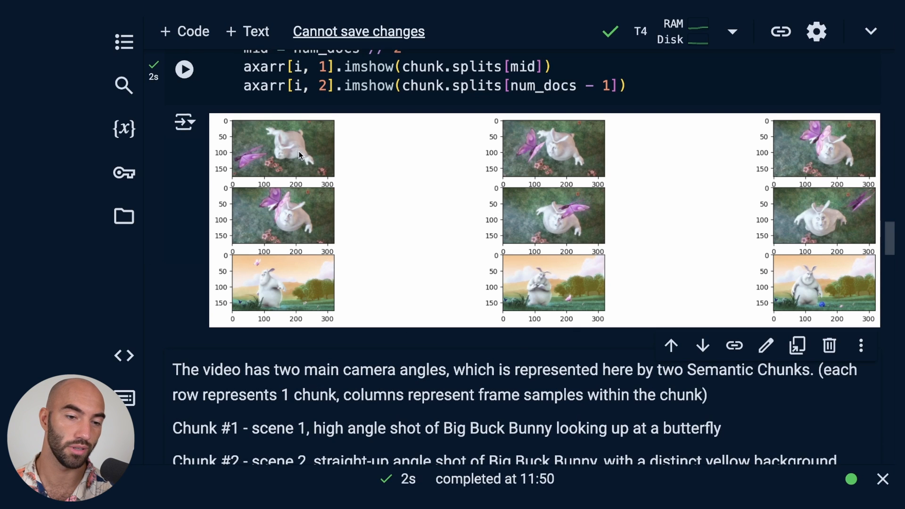
mouse_move(280, 174)
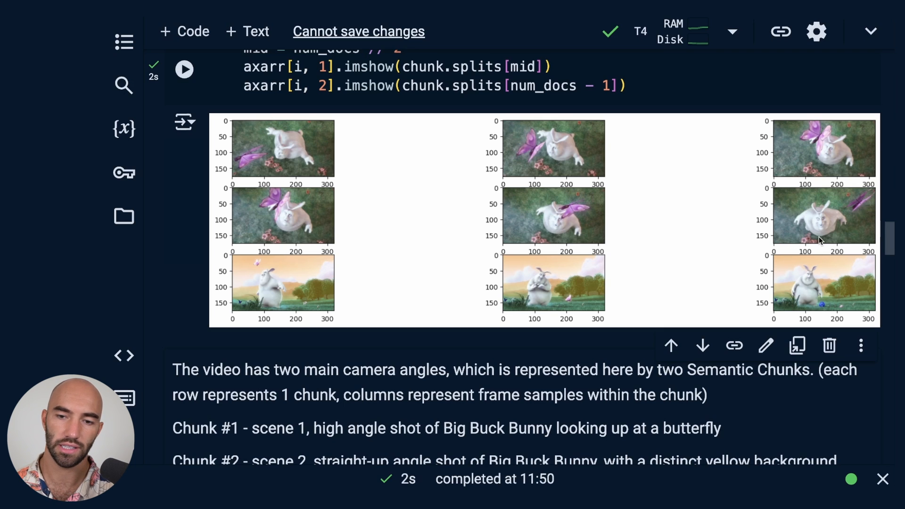
mouse_move(645, 276)
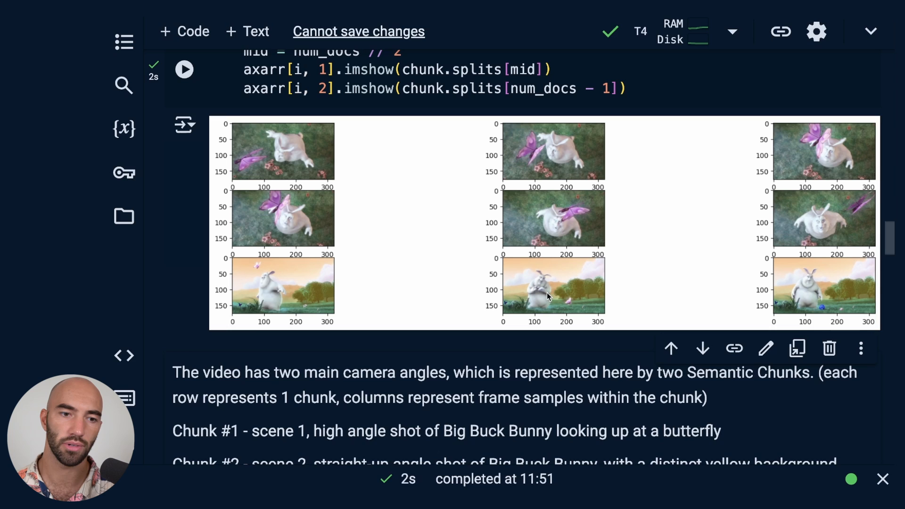
mouse_move(590, 266)
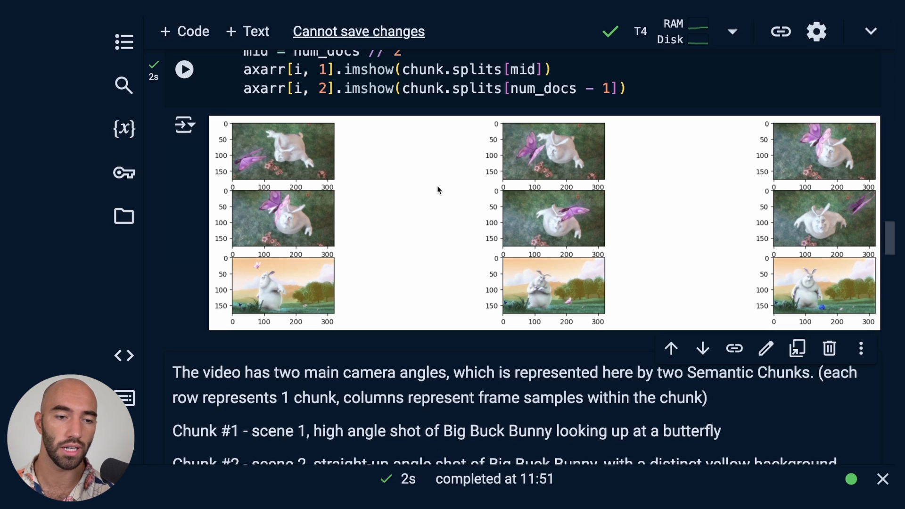
mouse_move(462, 182)
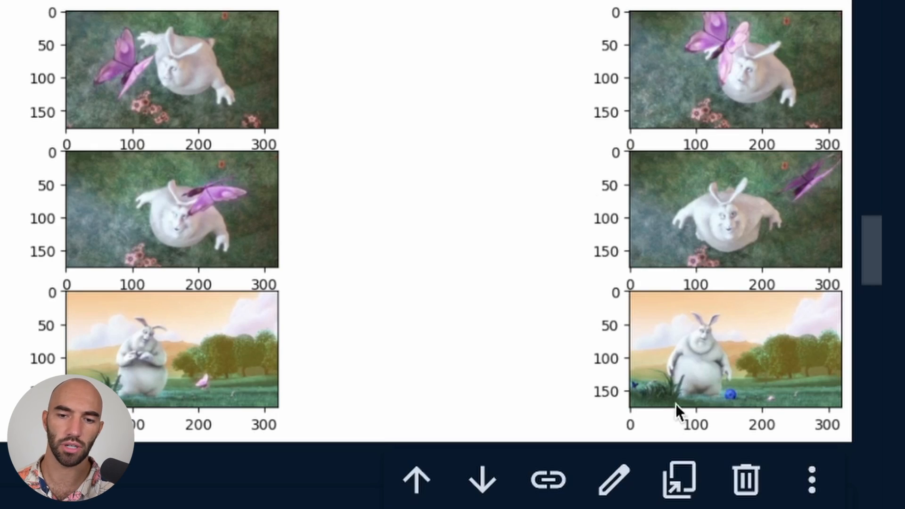
mouse_move(721, 410)
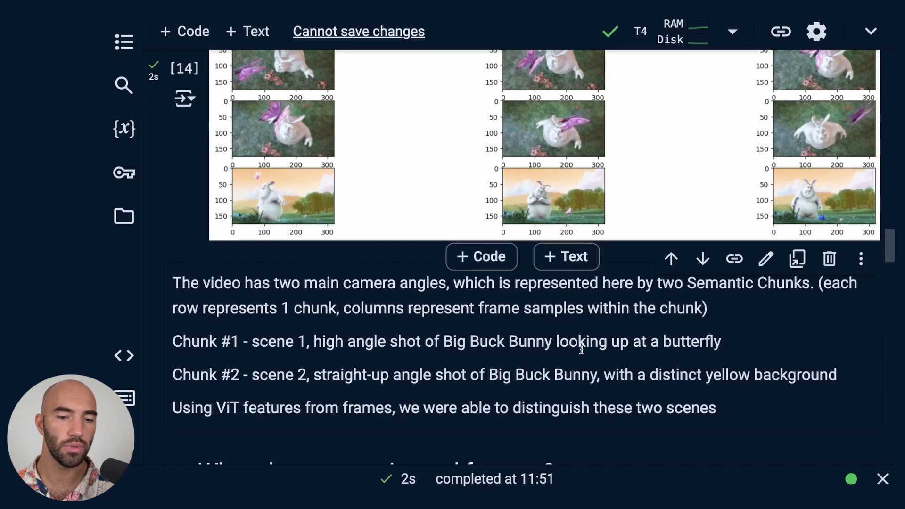
Scroll through loading WeAreGoingOnBullrun.mp4 as 1139 frames toward the threshold-picking section.
scroll(down, 3)
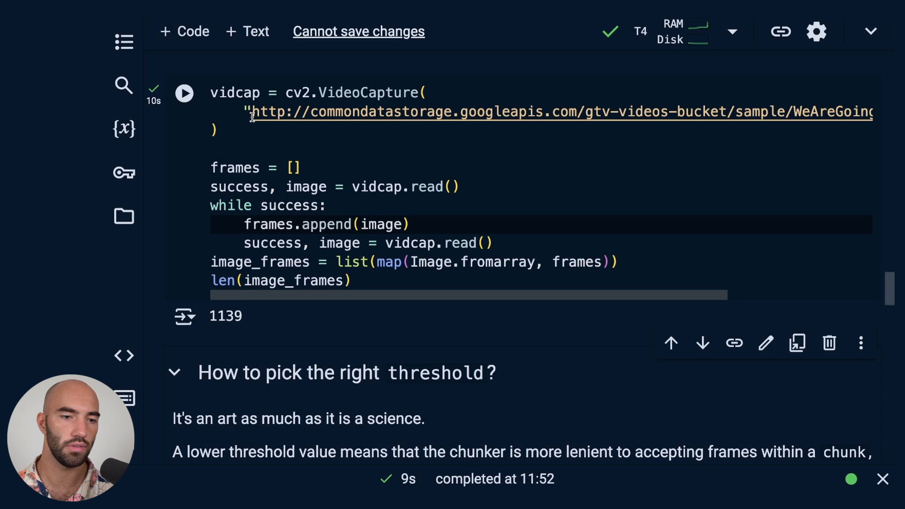
scroll(right, 3)
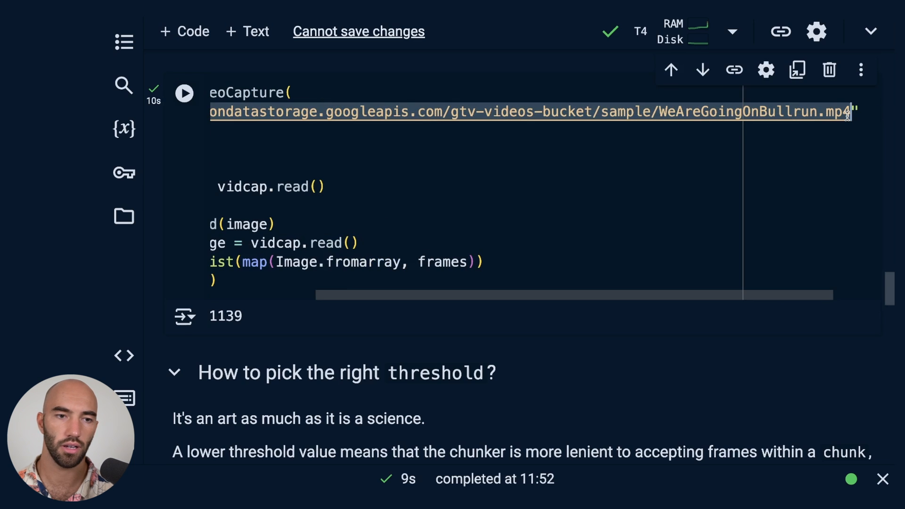
scroll(down, 3)
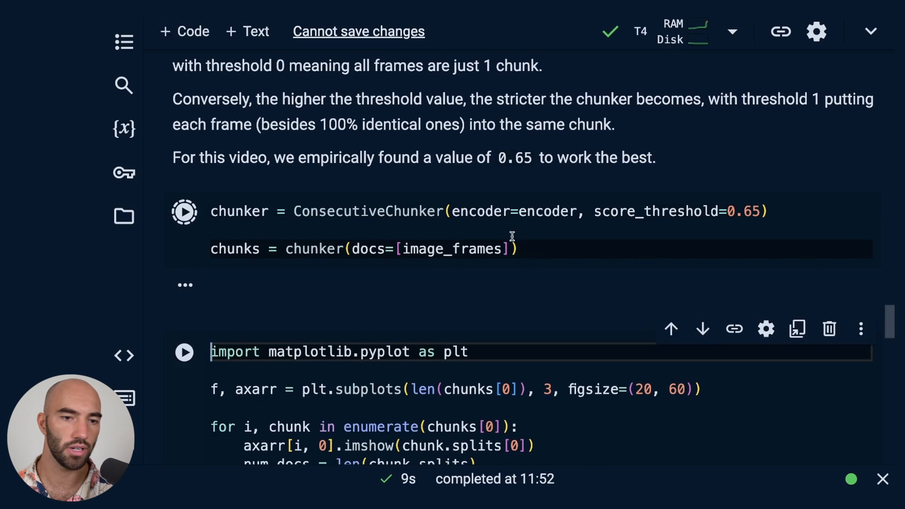
click(184, 211)
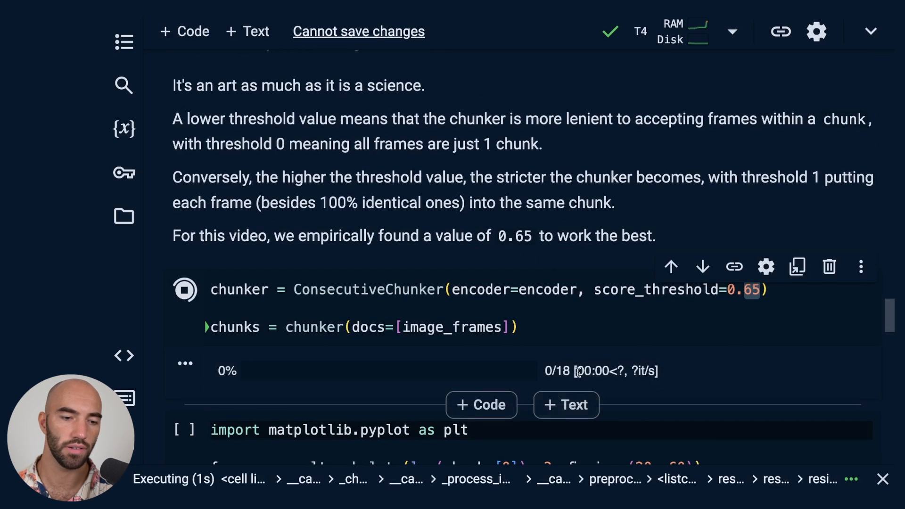
scroll(down, 3)
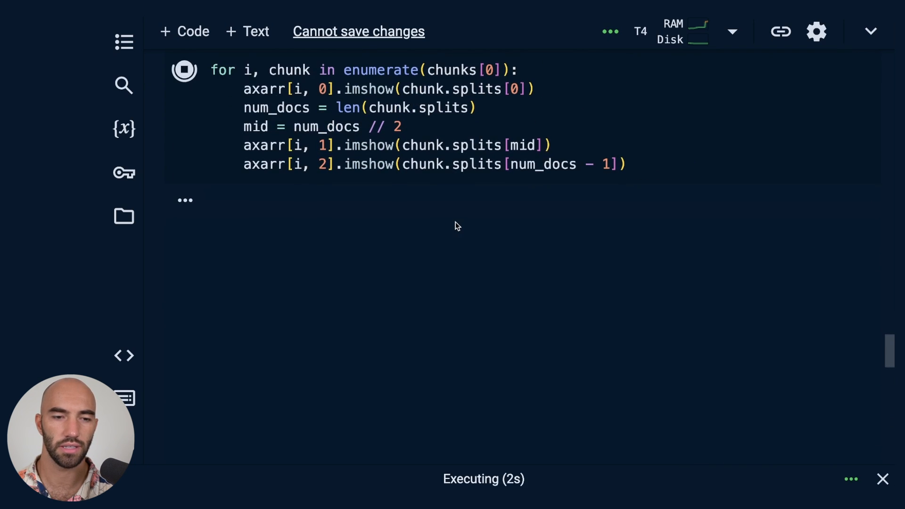
scroll(down, 3)
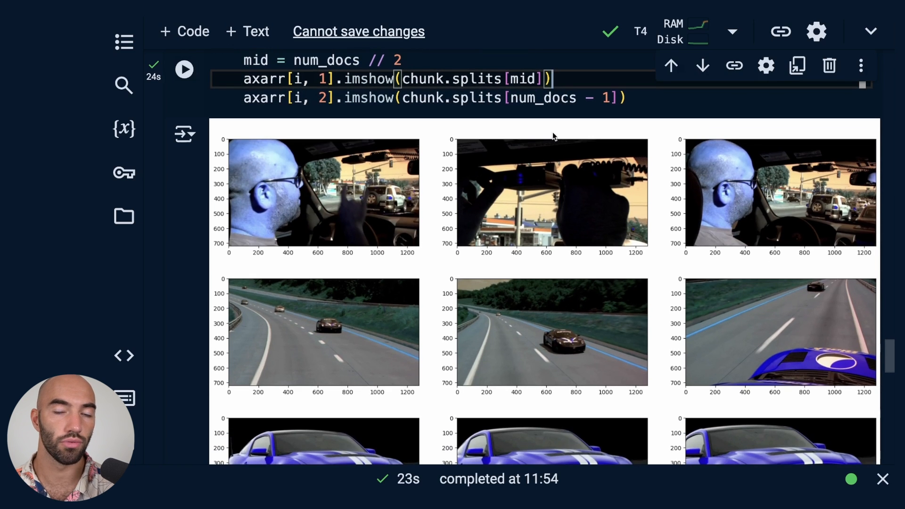
scroll(down, 3)
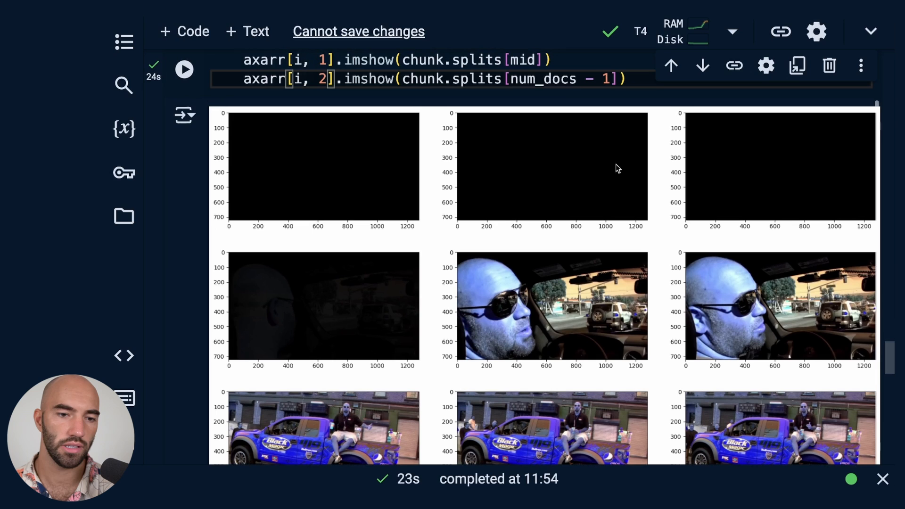
mouse_move(386, 275)
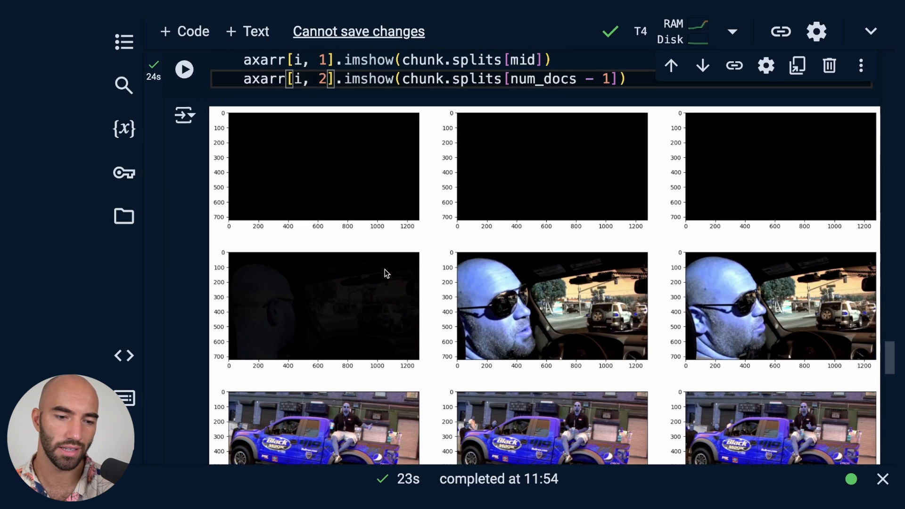
scroll(down, 3)
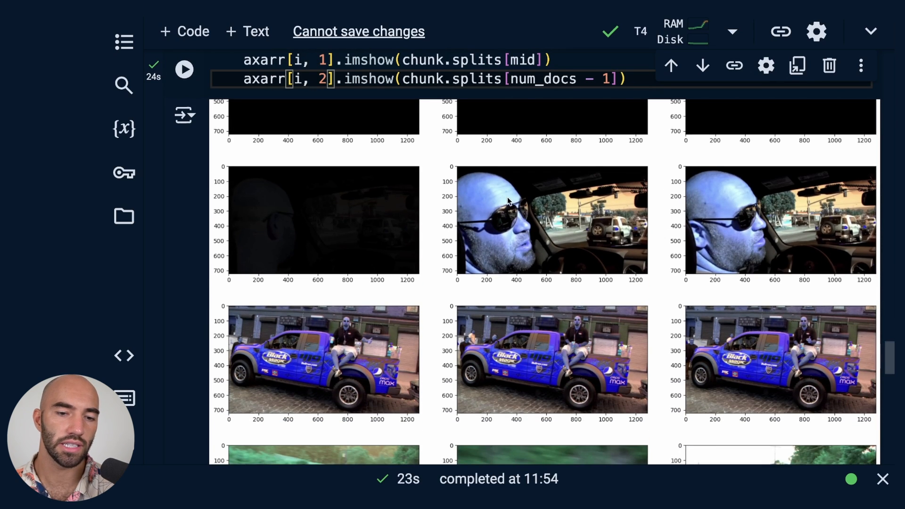
mouse_move(513, 202)
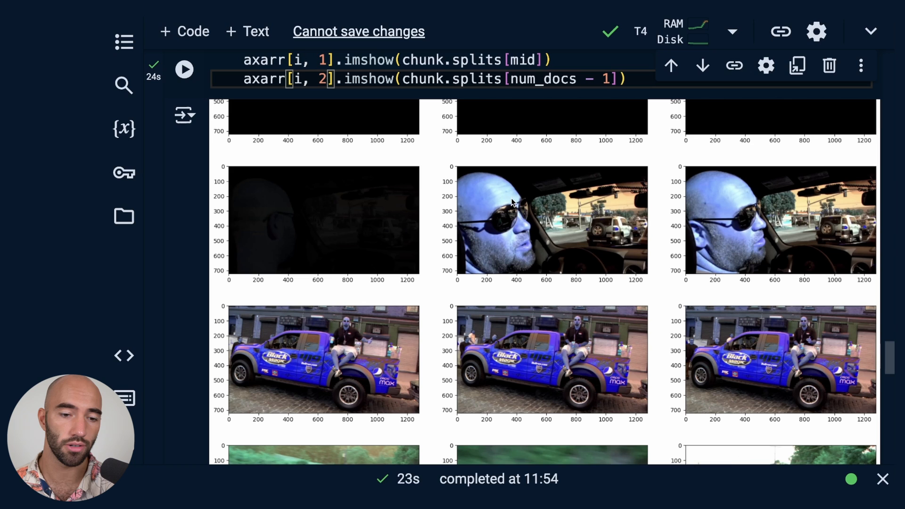
scroll(down, 3)
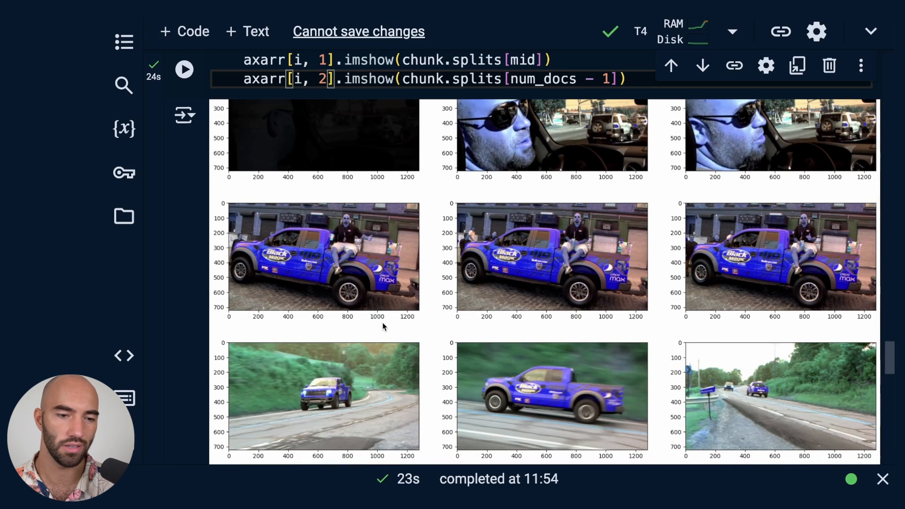
scroll(down, 3)
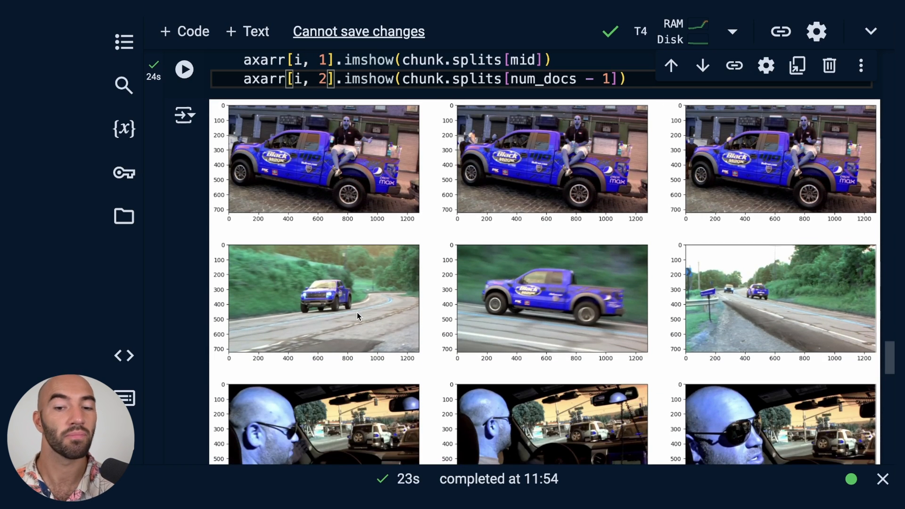
mouse_move(656, 302)
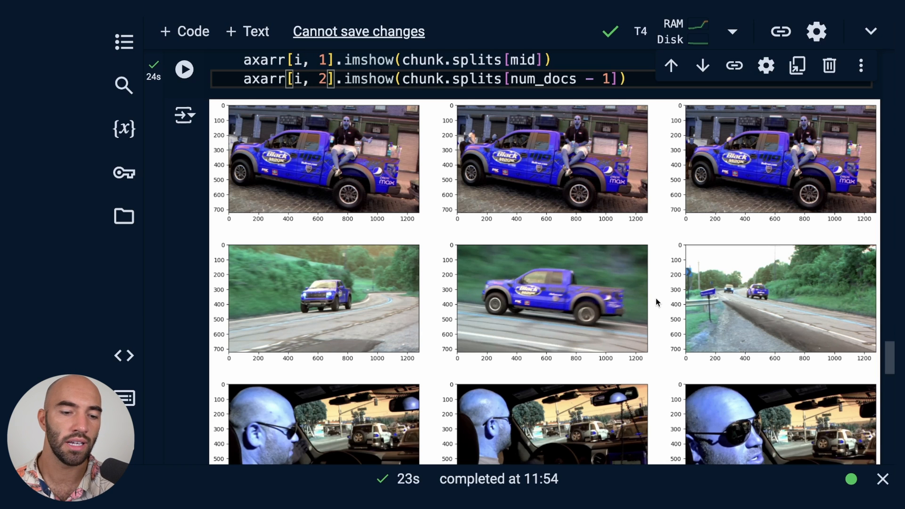
scroll(down, 3)
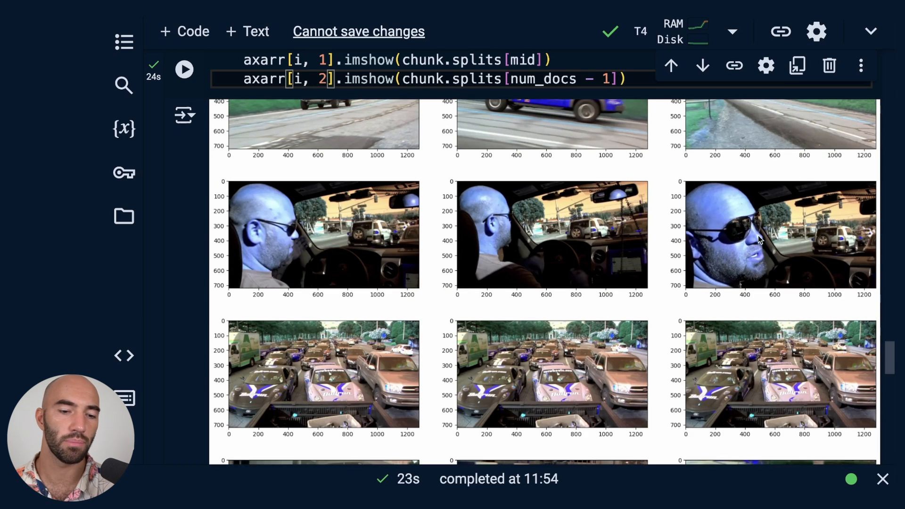
scroll(down, 3)
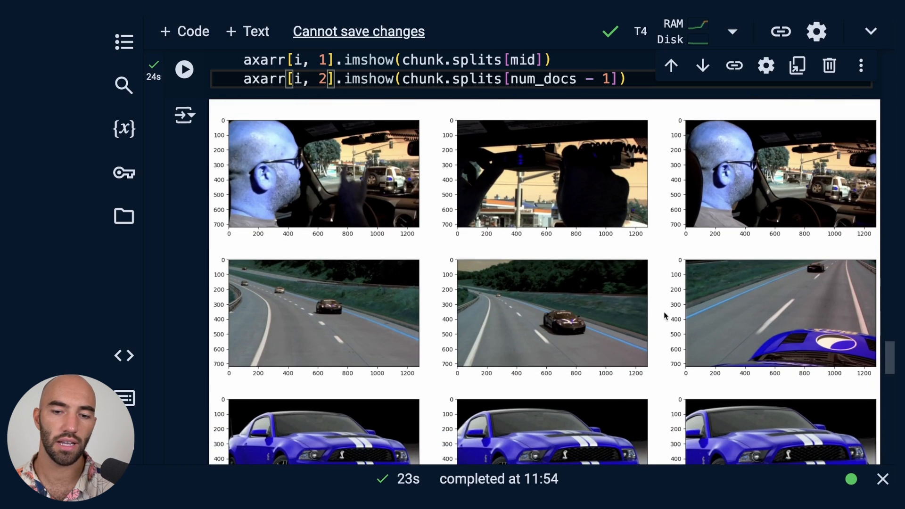
scroll(down, 3)
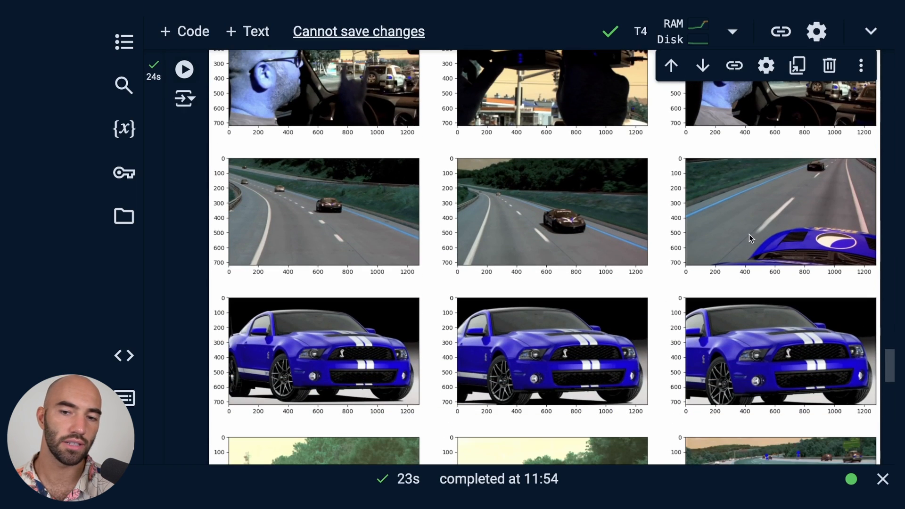
mouse_move(277, 231)
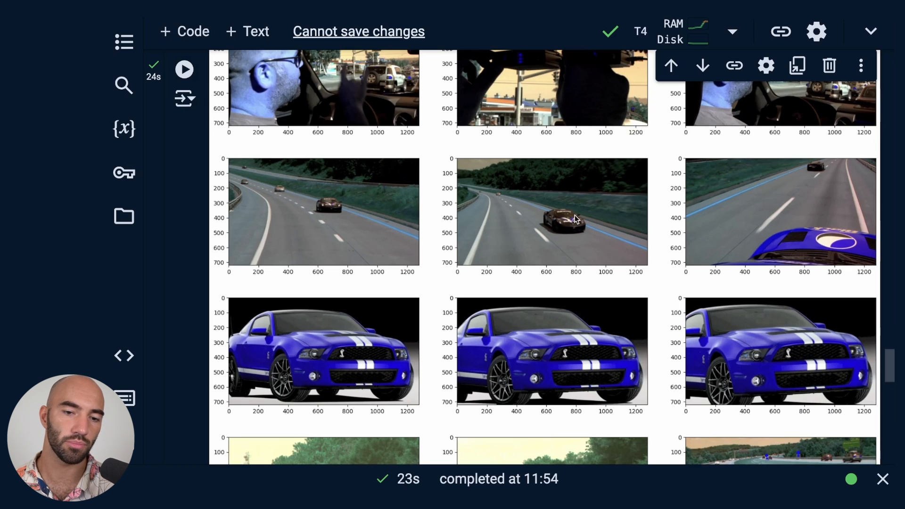
mouse_move(478, 207)
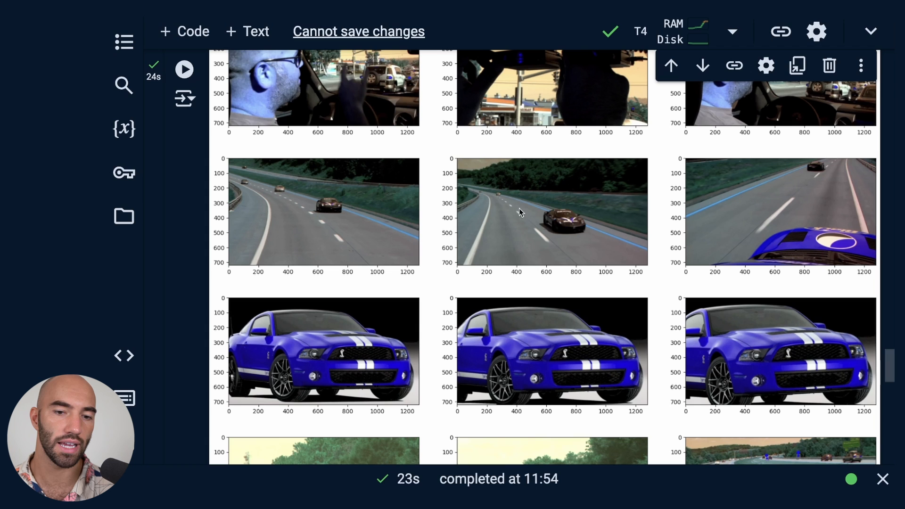
mouse_move(693, 238)
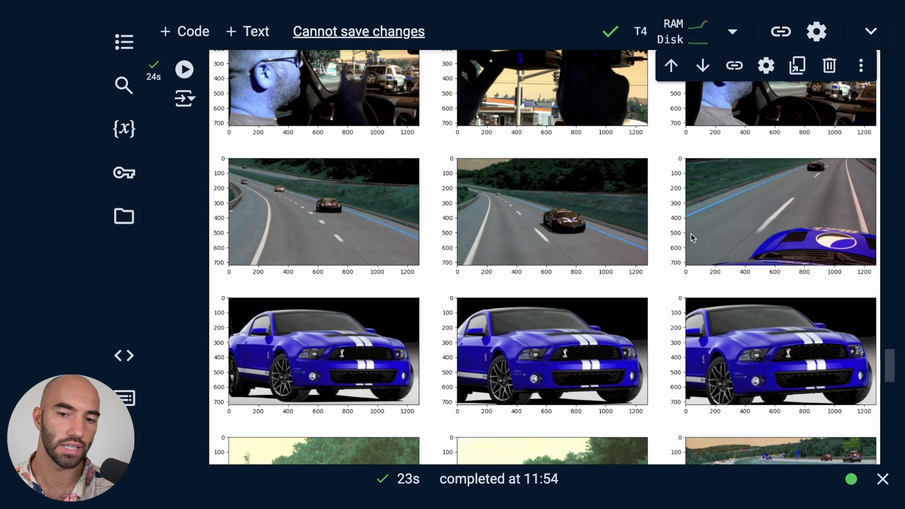
scroll(down, 3)
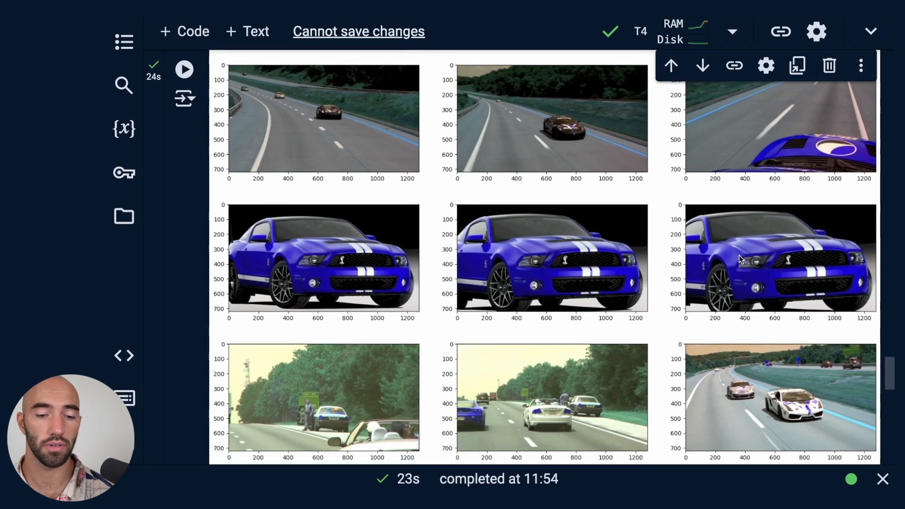
scroll(down, 3)
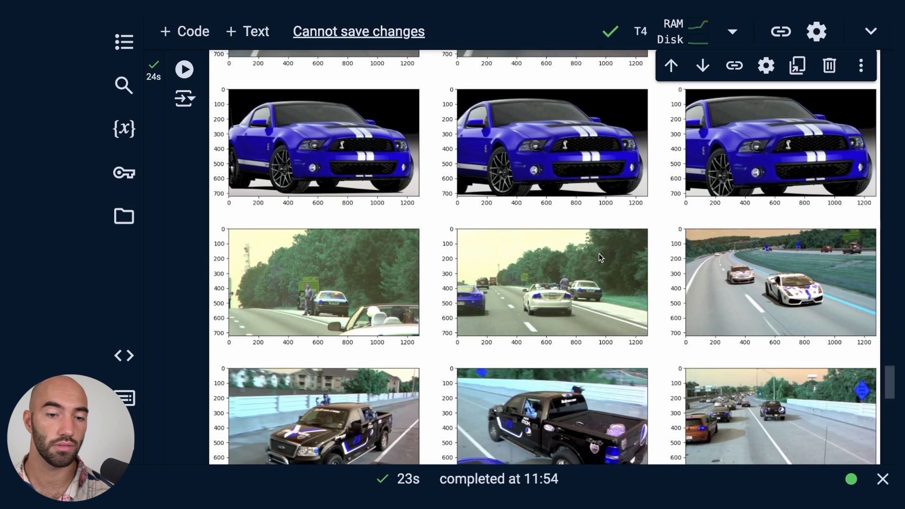
scroll(down, 3)
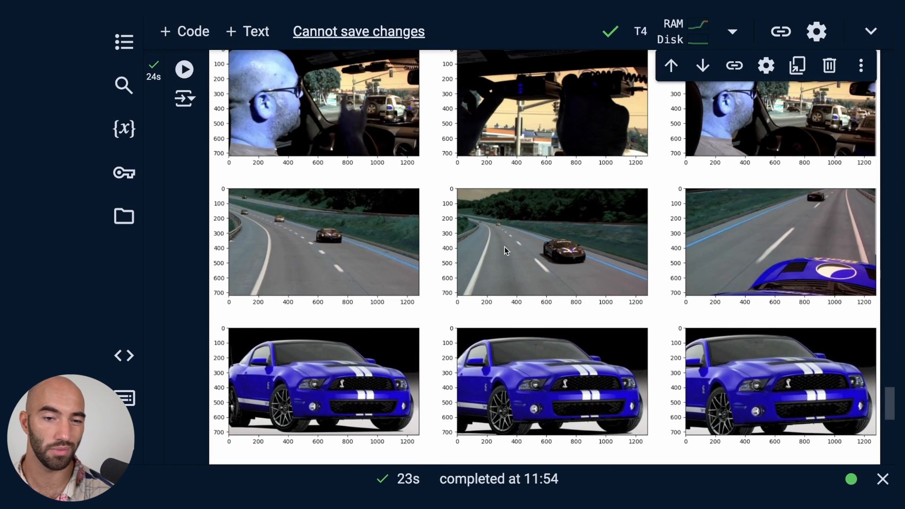
scroll(down, 3)
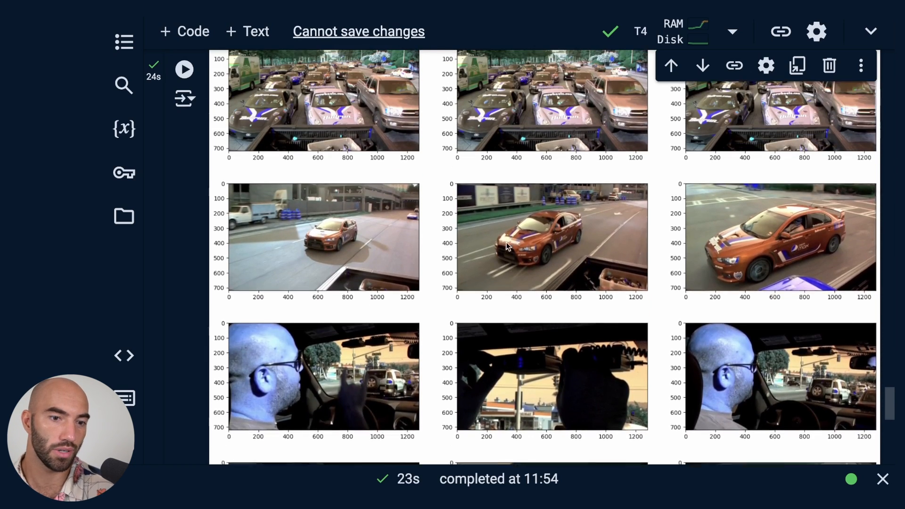
scroll(down, 3)
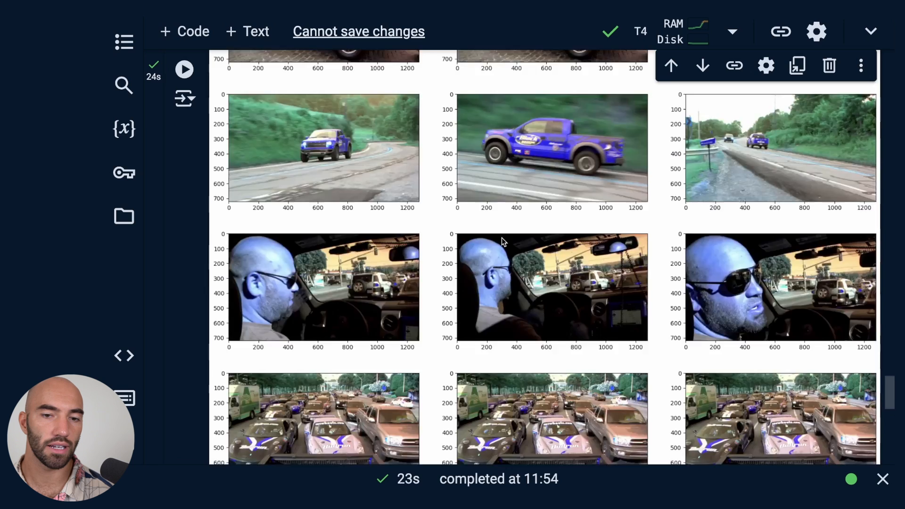
scroll(down, 3)
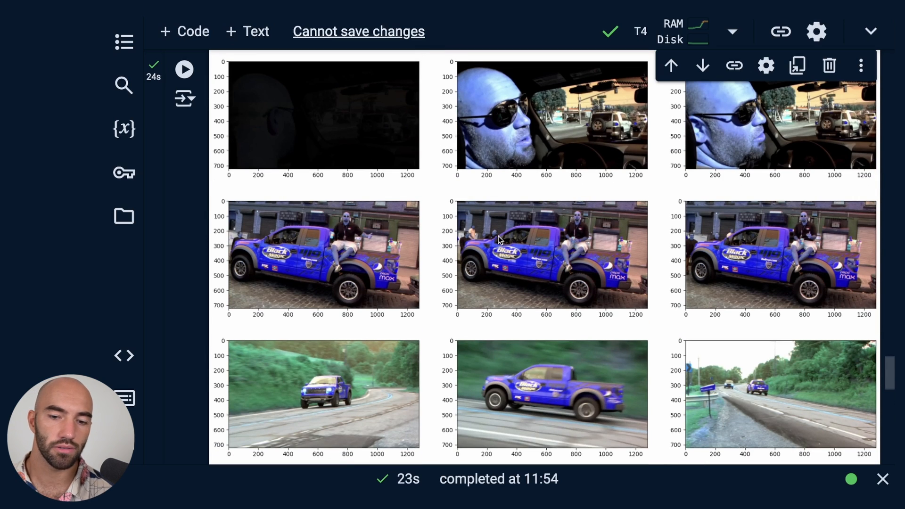
scroll(down, 3)
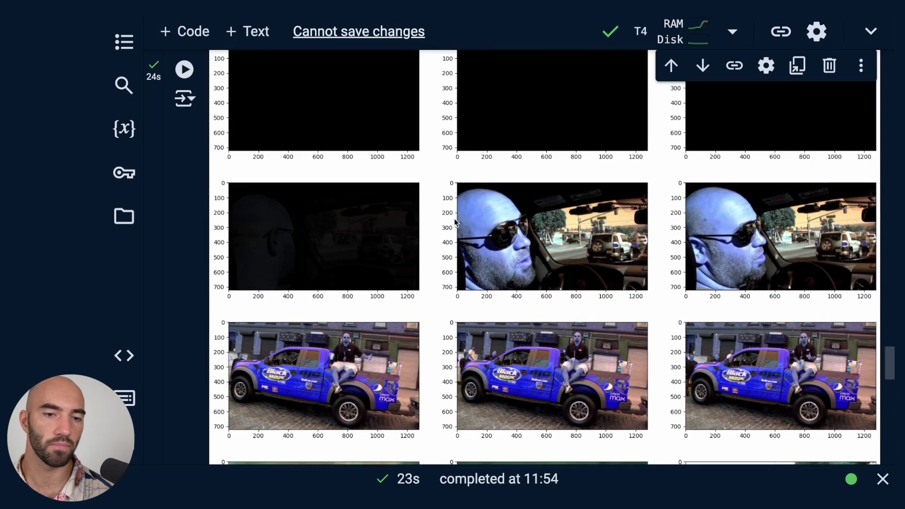
scroll(down, 3)
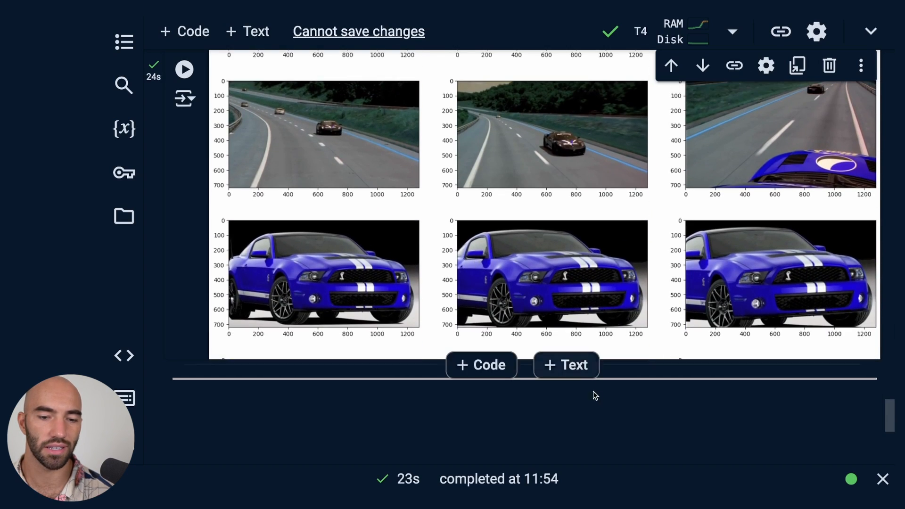
scroll(down, 3)
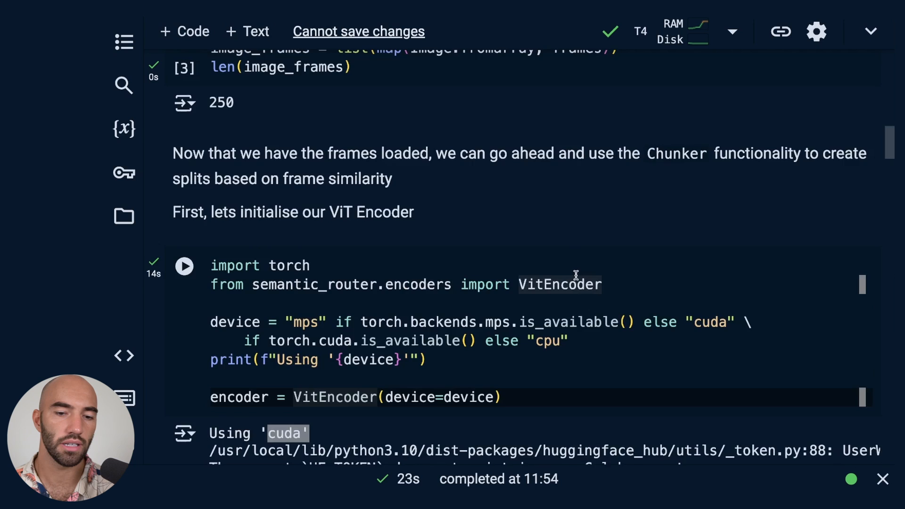
Change the encoder cell from VitEncoder to CLIPEncoder and rerun it to download the CLIP model.
scroll(down, 3)
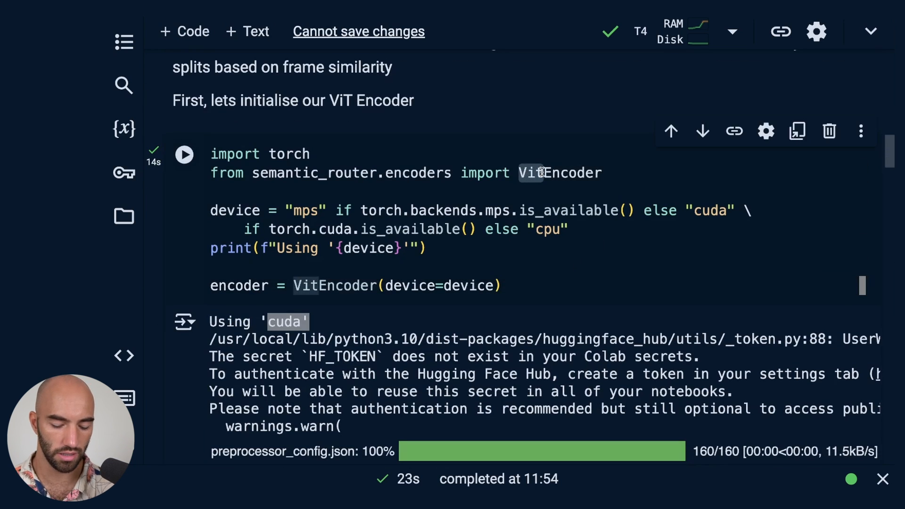
mouse_move(559, 172)
text(CL)
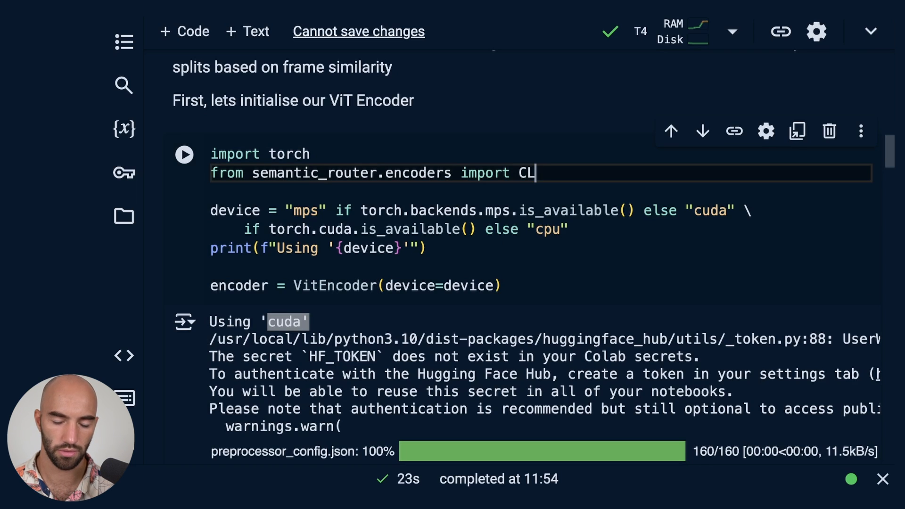
text(IPEncoder)
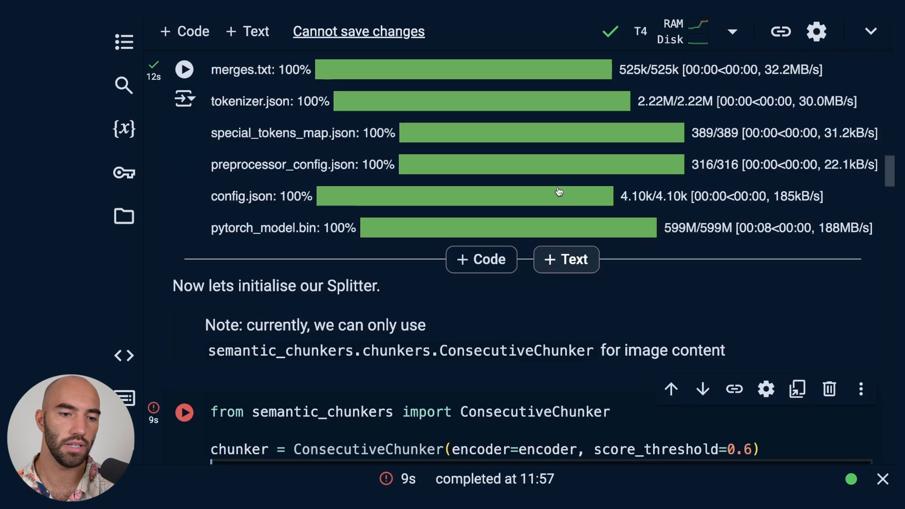
Set the CLIP-based chunker's score_threshold to 0.8 and rerun chunking and plotting.
scroll(up, 3)
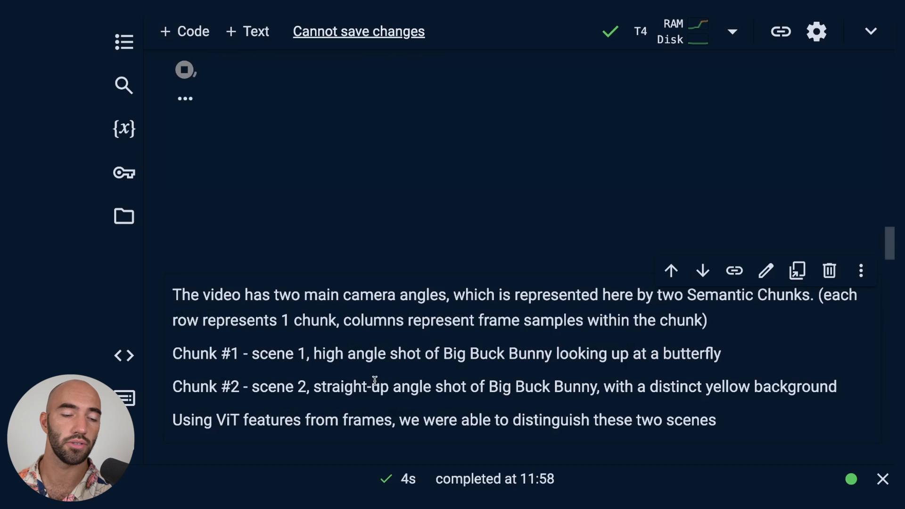
click(184, 69)
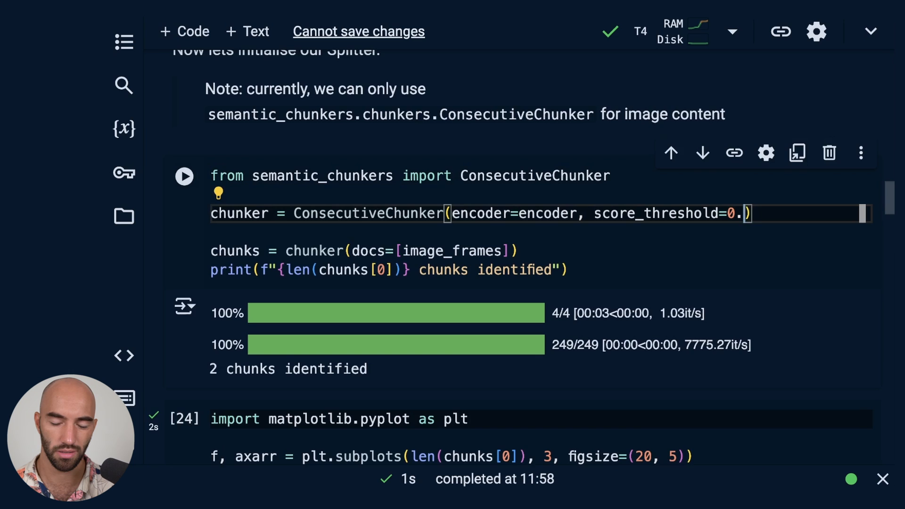
text(8)
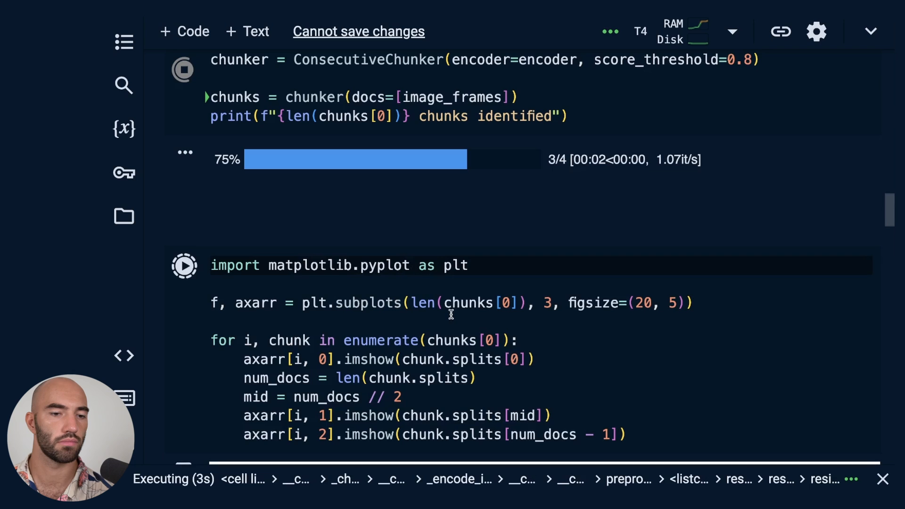
scroll(down, 3)
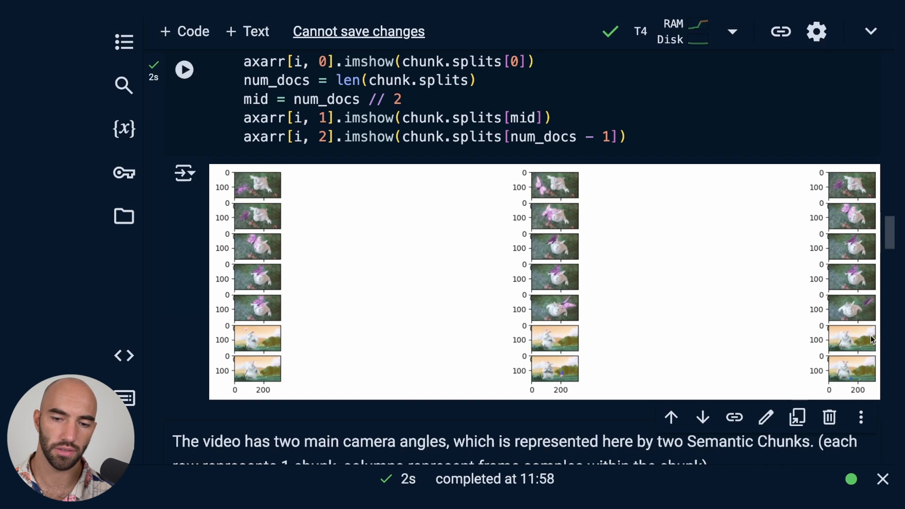
mouse_move(283, 373)
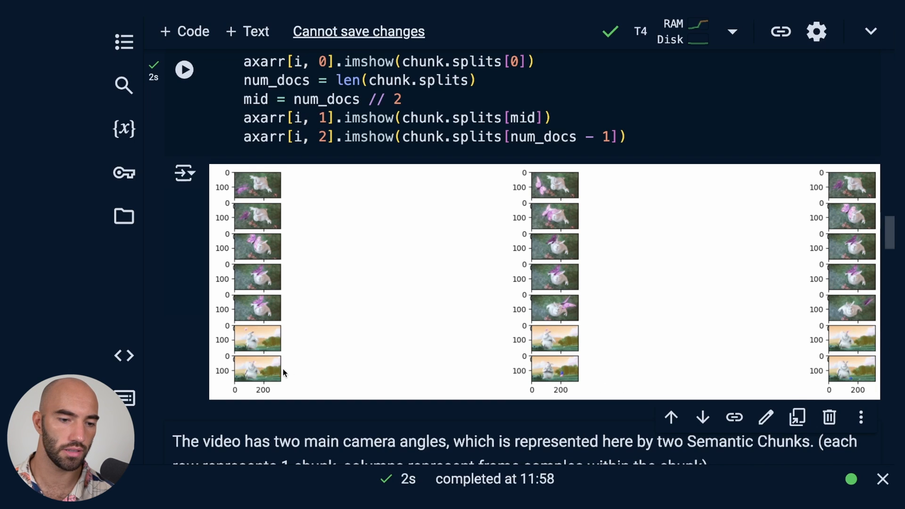
mouse_move(563, 375)
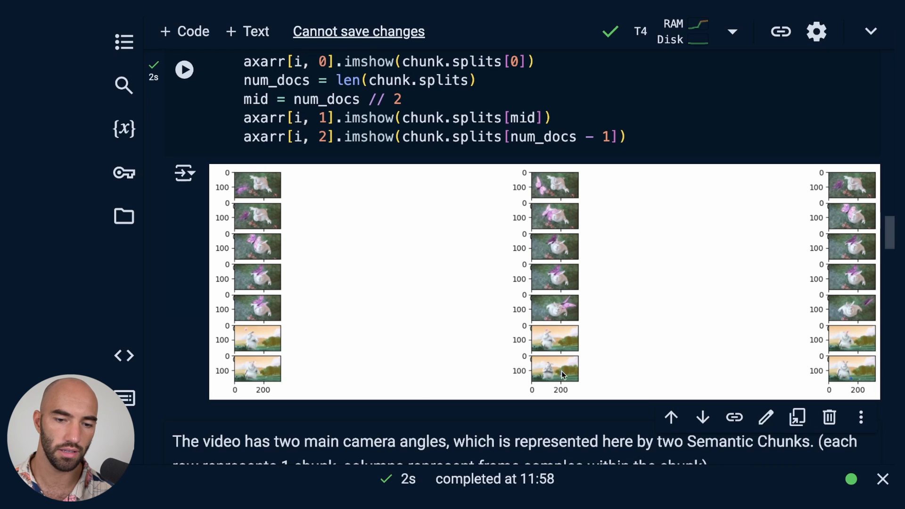
mouse_move(854, 378)
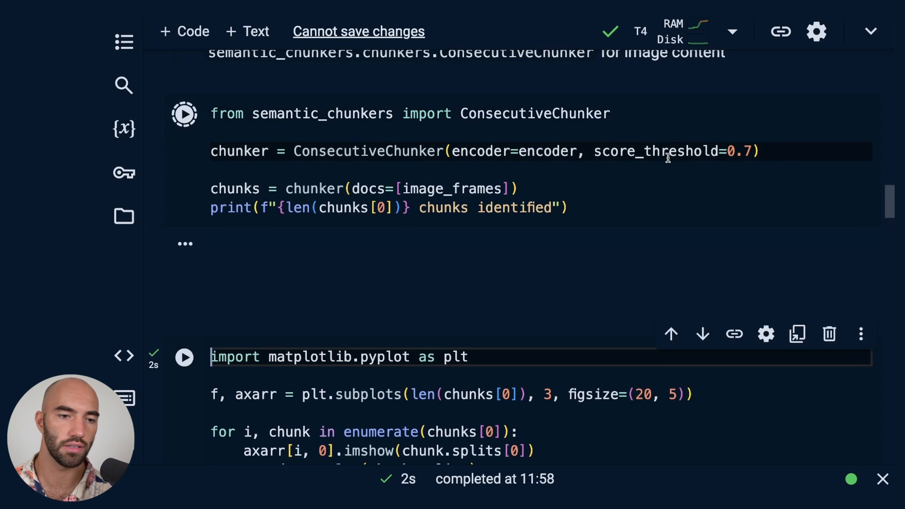
Re-chunk at a 0.7 threshold for 3 chunks and view the three-row frame grid.
click(184, 114)
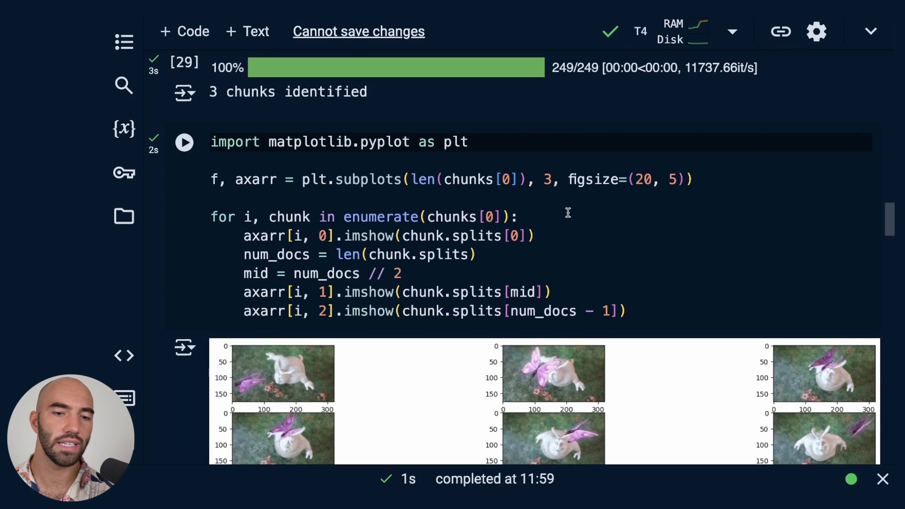
click(563, 217)
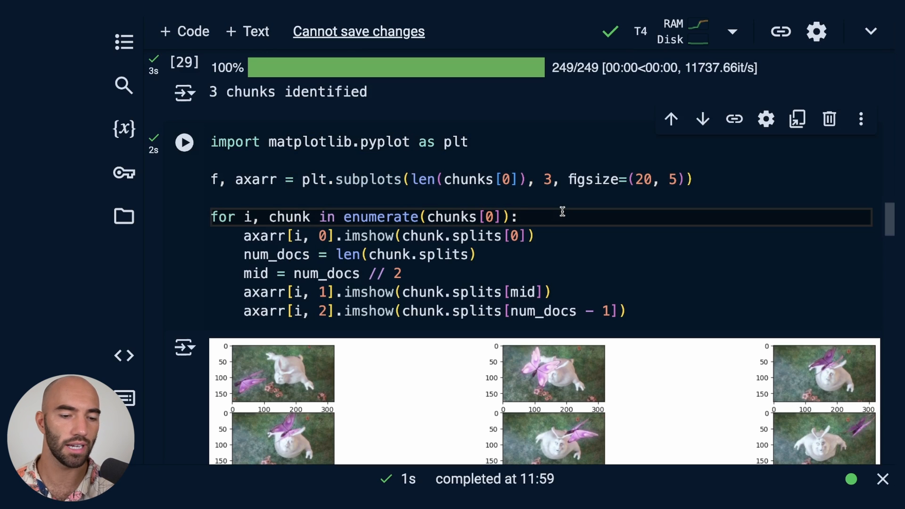
scroll(down, 3)
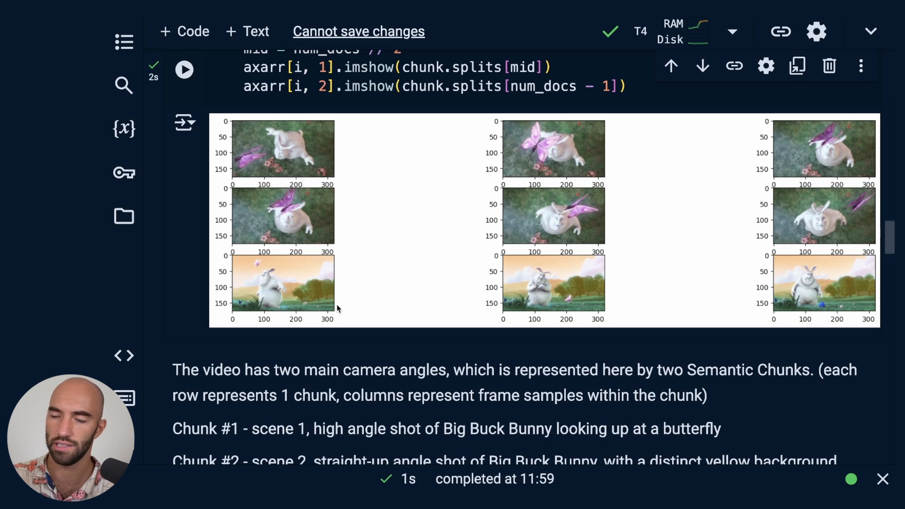
scroll(down, 3)
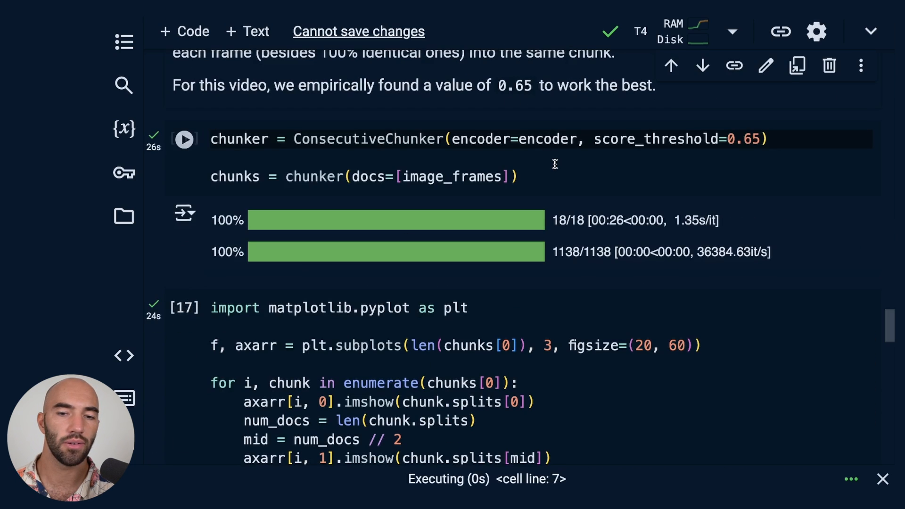
Scroll through the car video's 0.65-threshold frame grid down to the final dark-frame chunks.
scroll(down, 3)
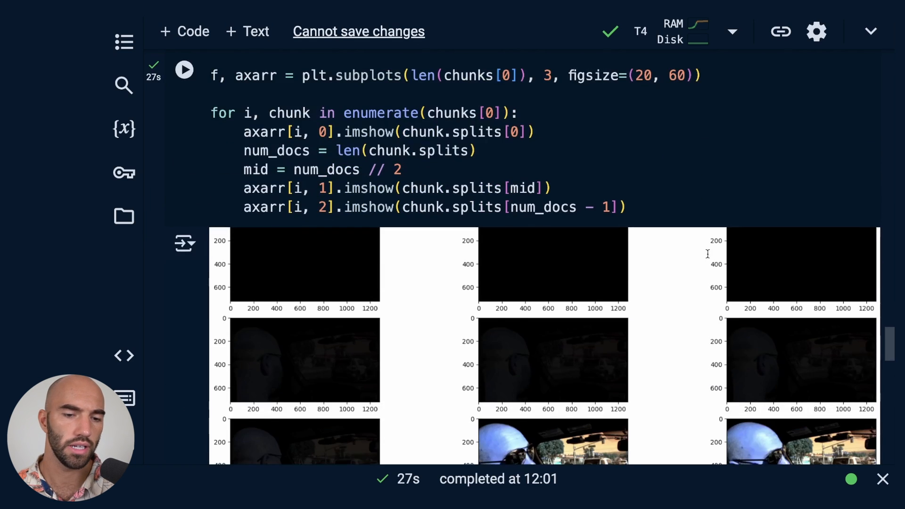
scroll(down, 3)
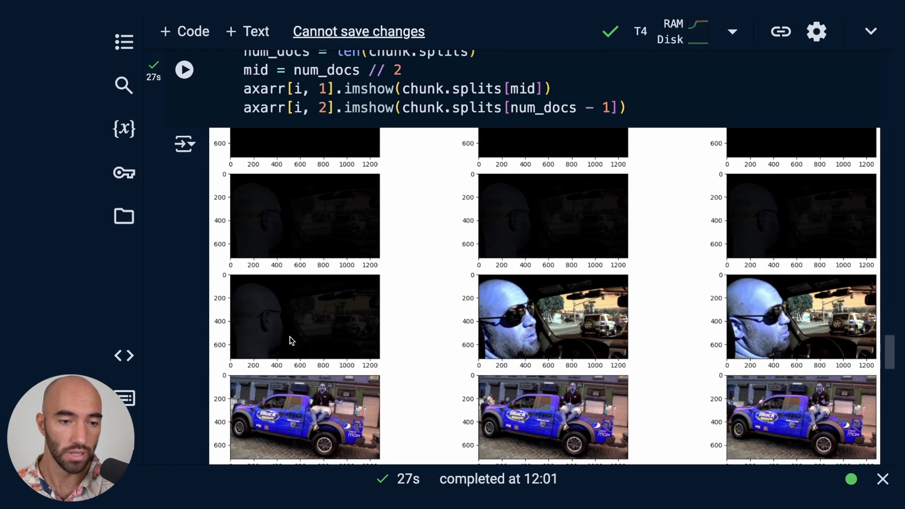
mouse_move(701, 201)
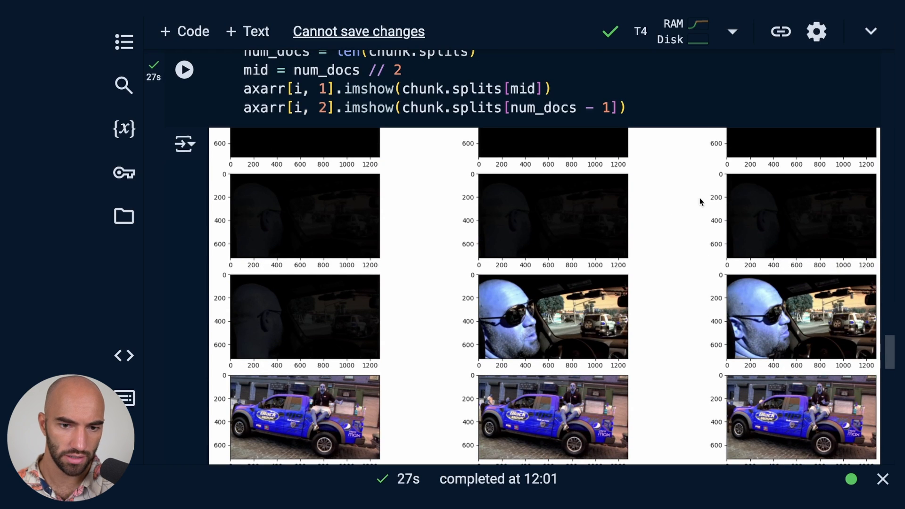
scroll(down, 3)
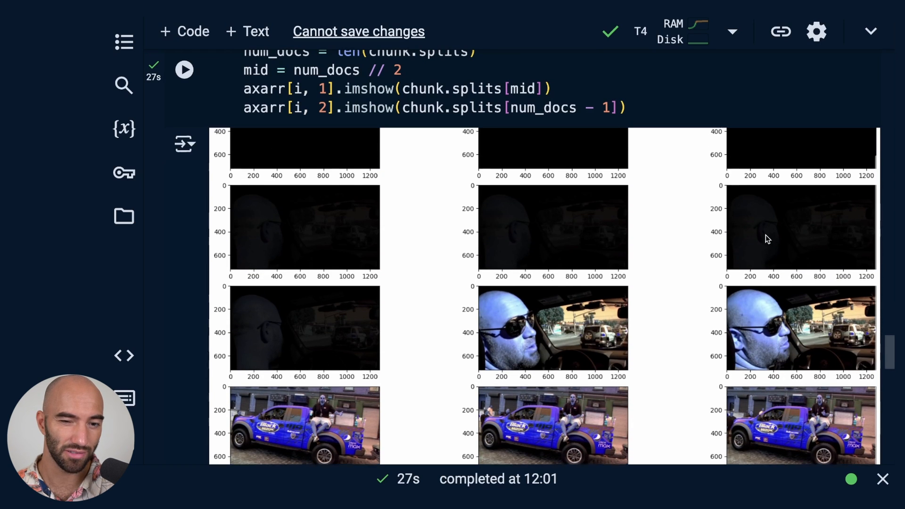
scroll(down, 3)
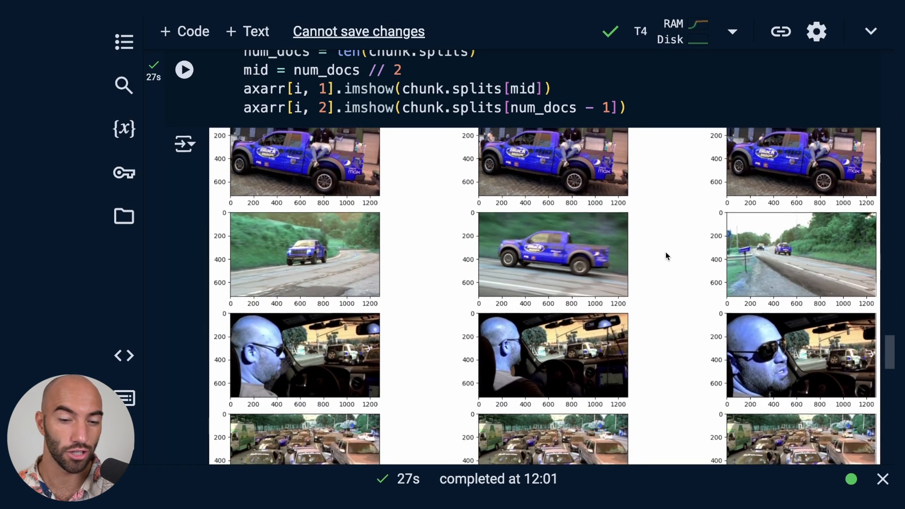
scroll(down, 3)
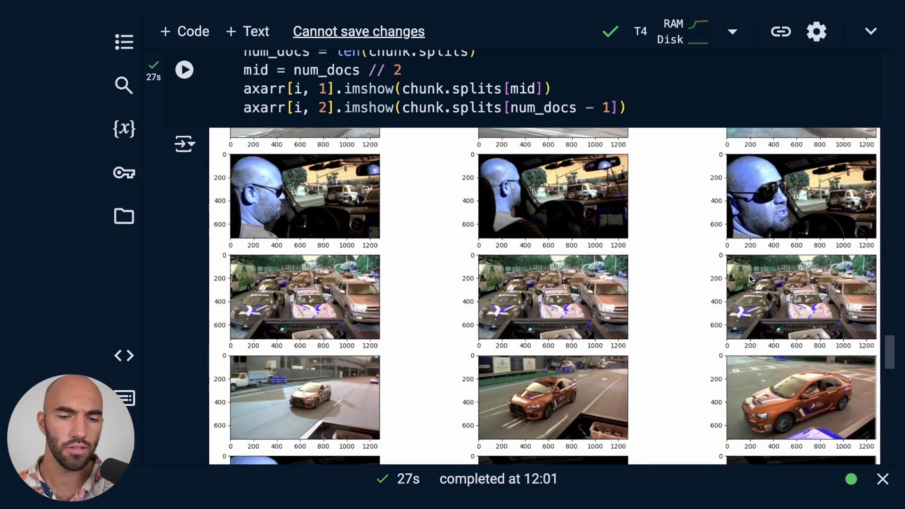
scroll(down, 3)
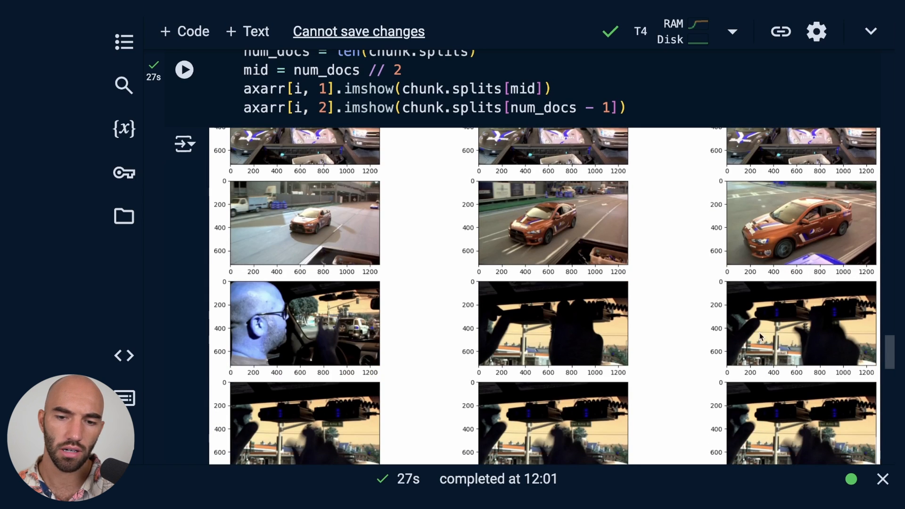
scroll(down, 3)
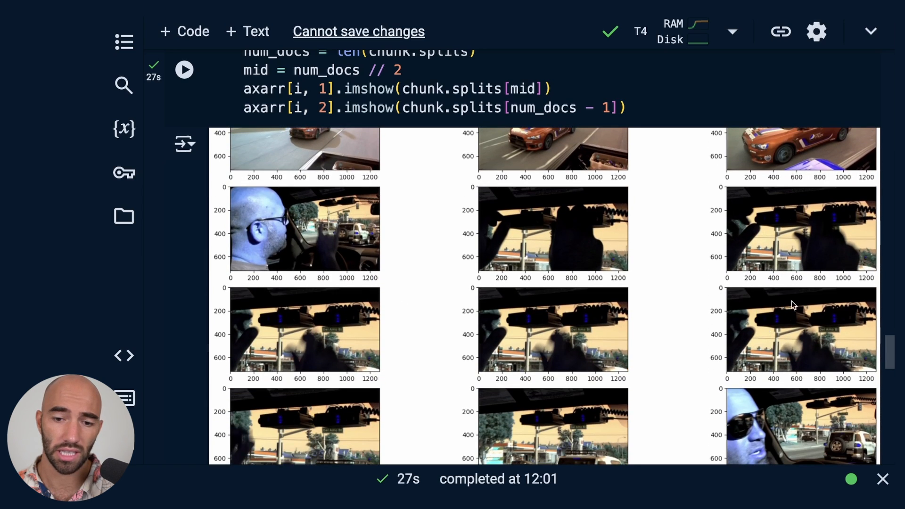
scroll(down, 3)
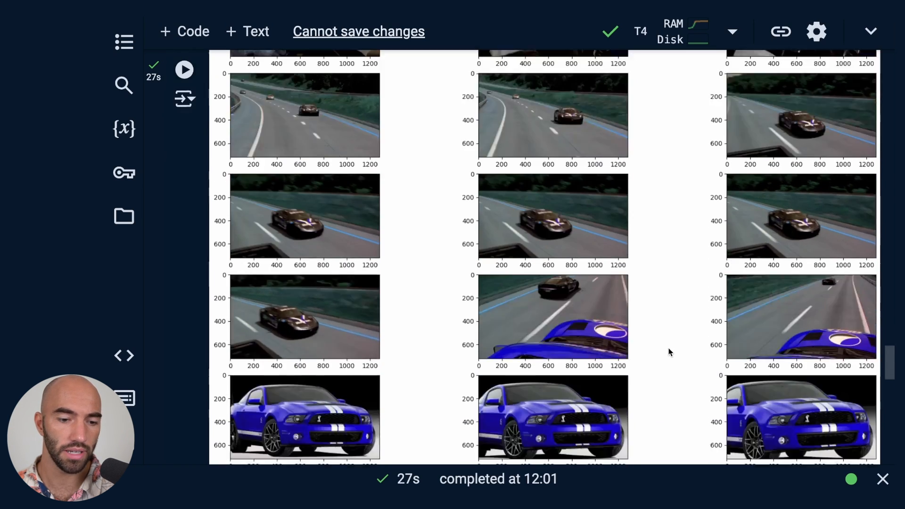
scroll(down, 3)
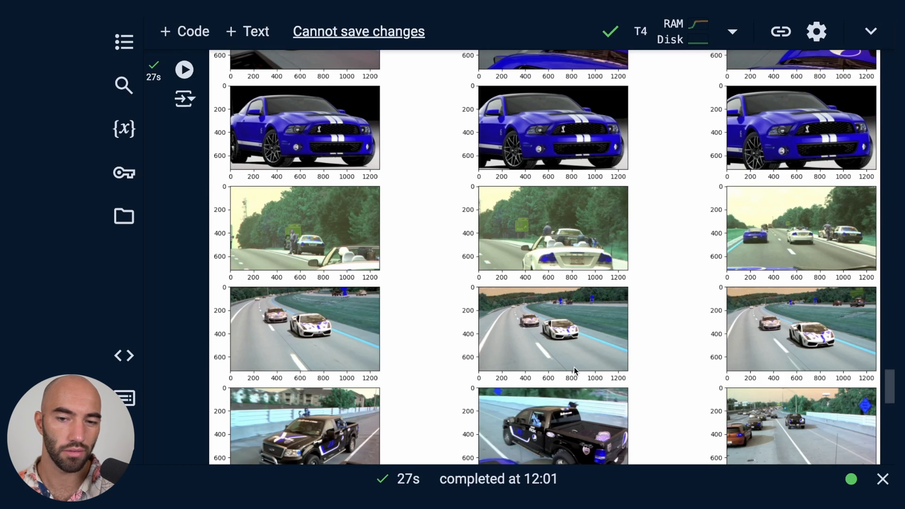
scroll(down, 3)
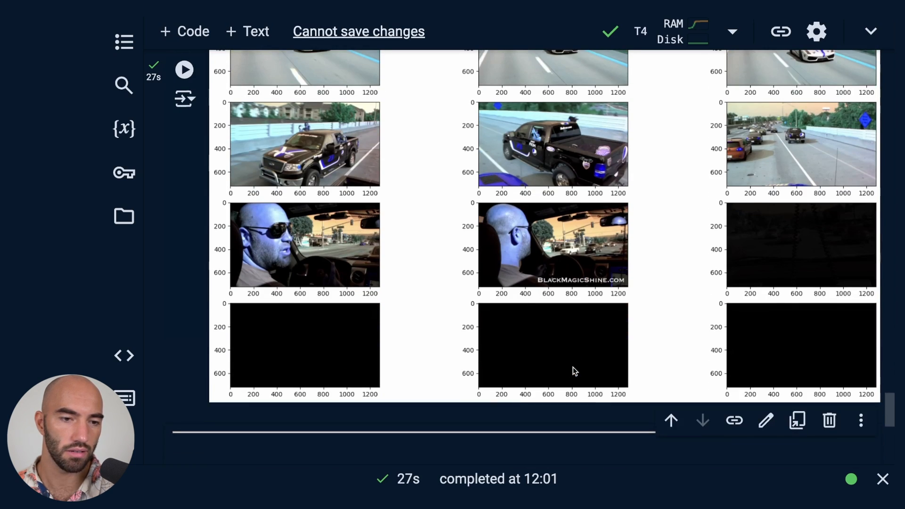